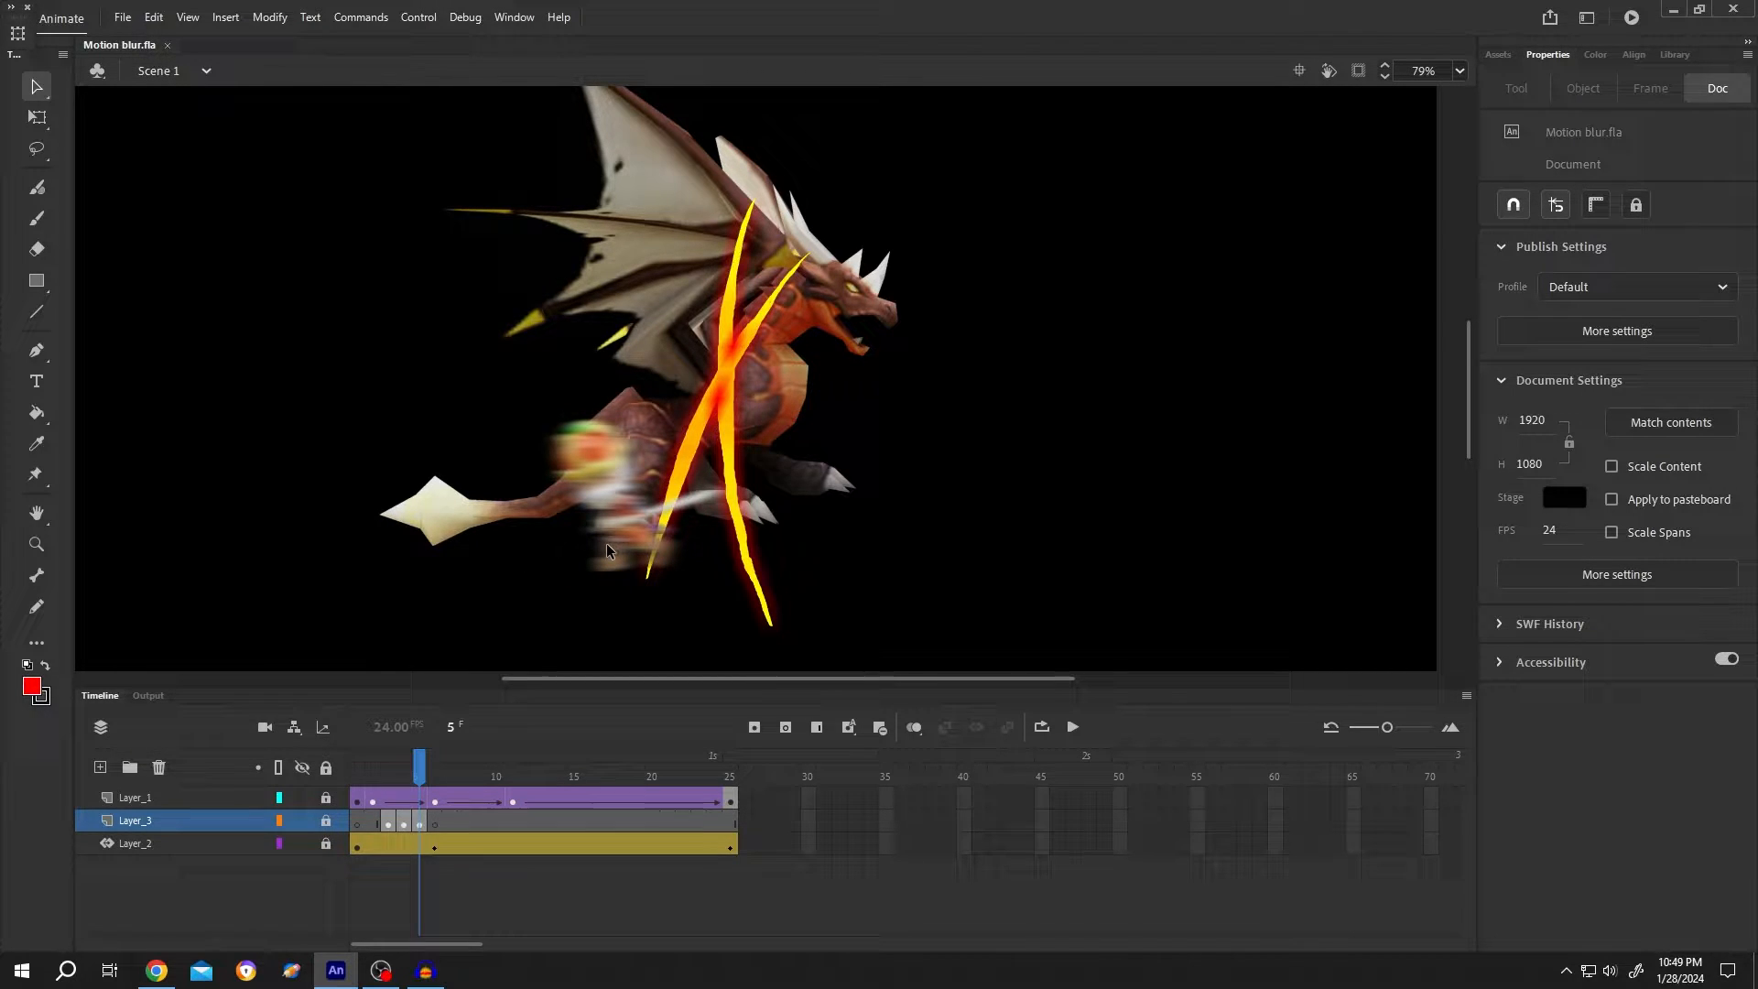
Step: Scrub the timeline back to frame 1 and add a new top layer for the square
{"action": "left_click", "coordinate": [403, 761]}
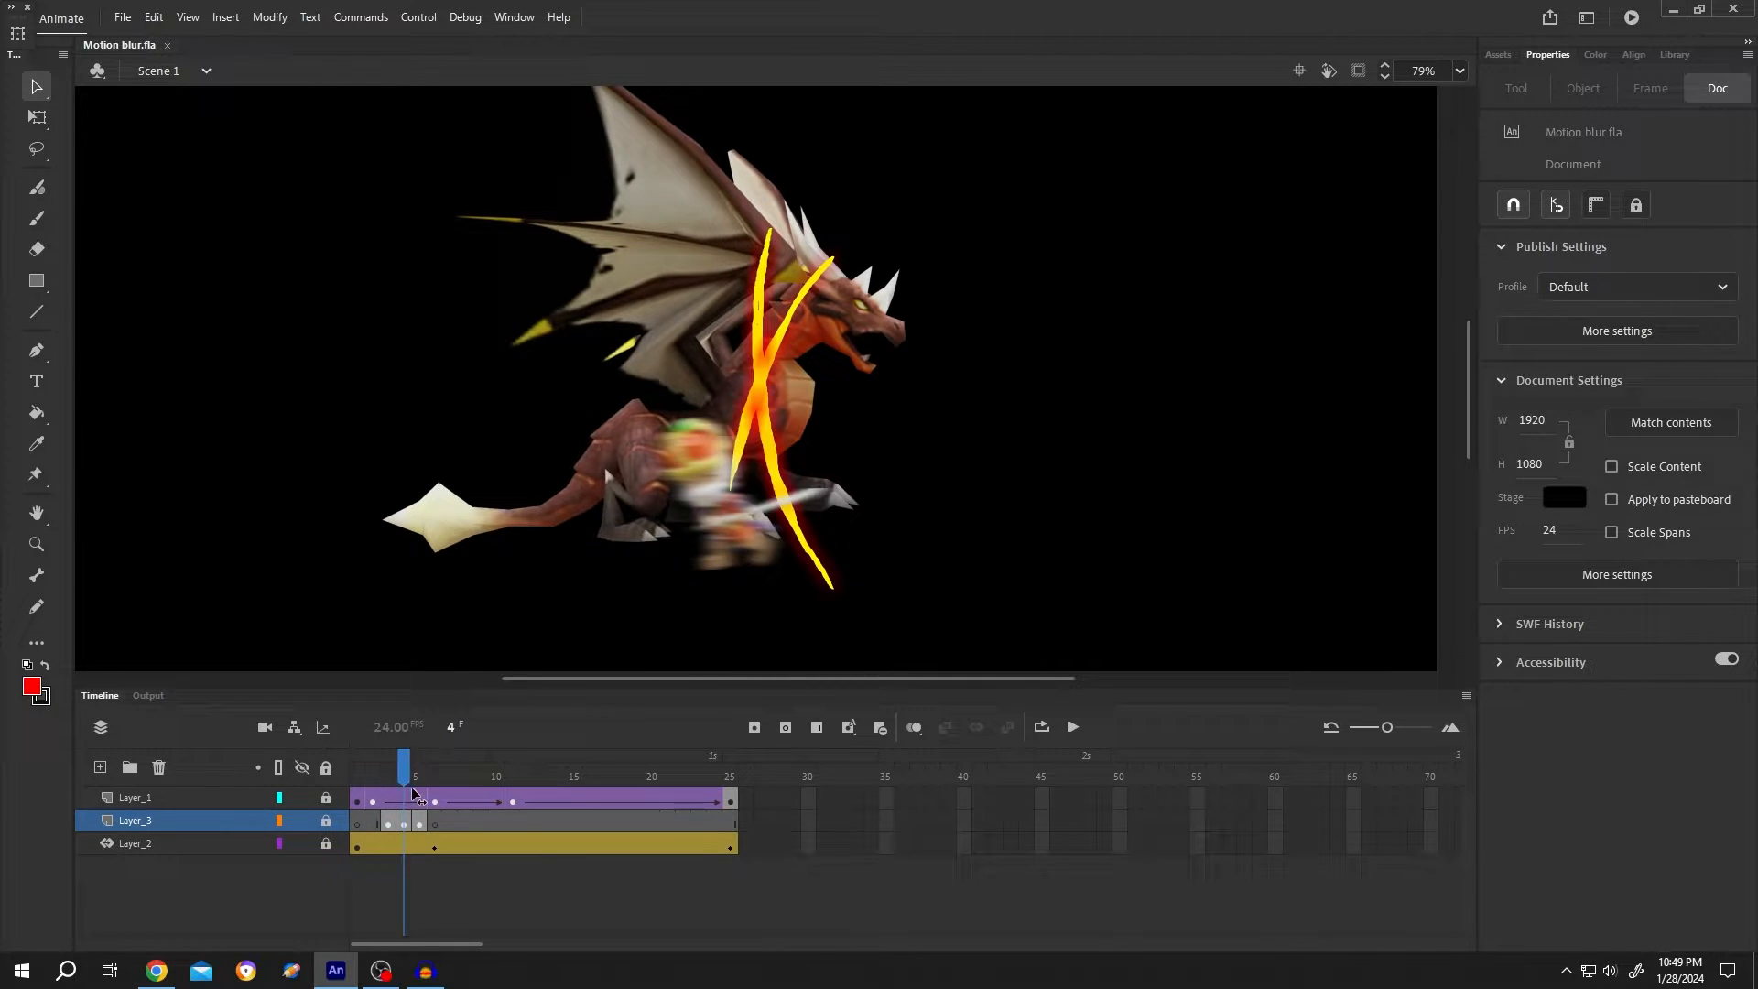
{"action": "left_click", "coordinate": [560, 776]}
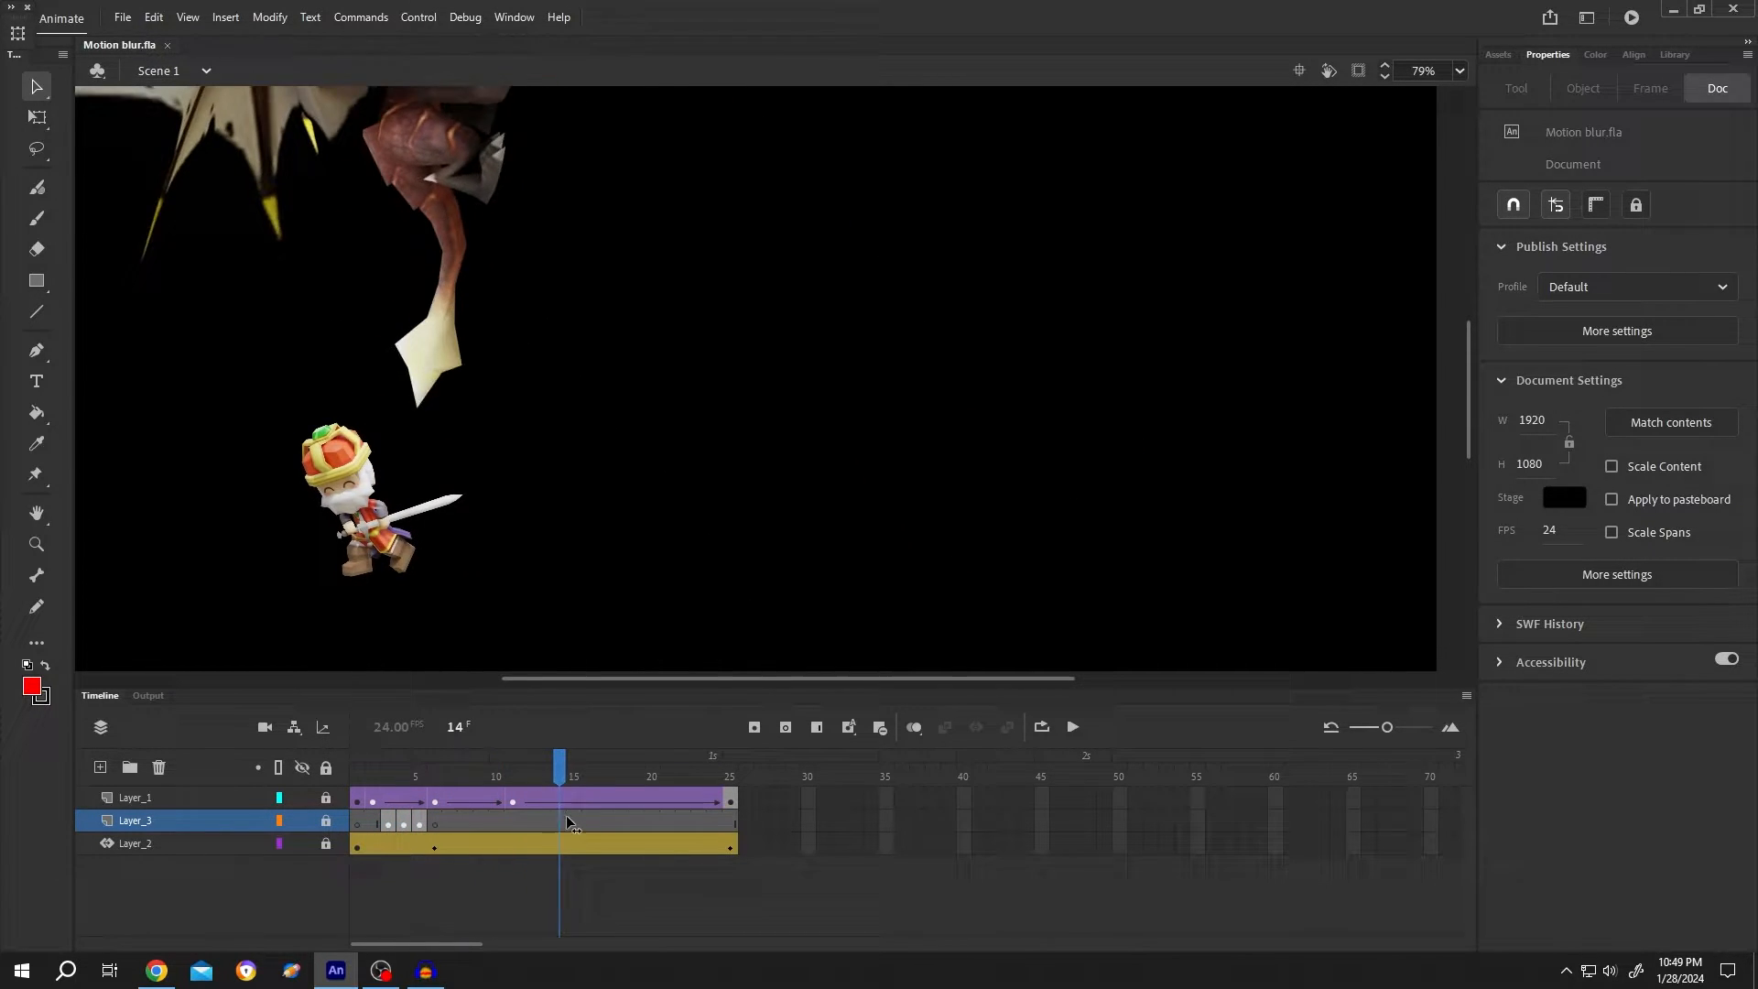
{"action": "left_click", "coordinate": [133, 797]}
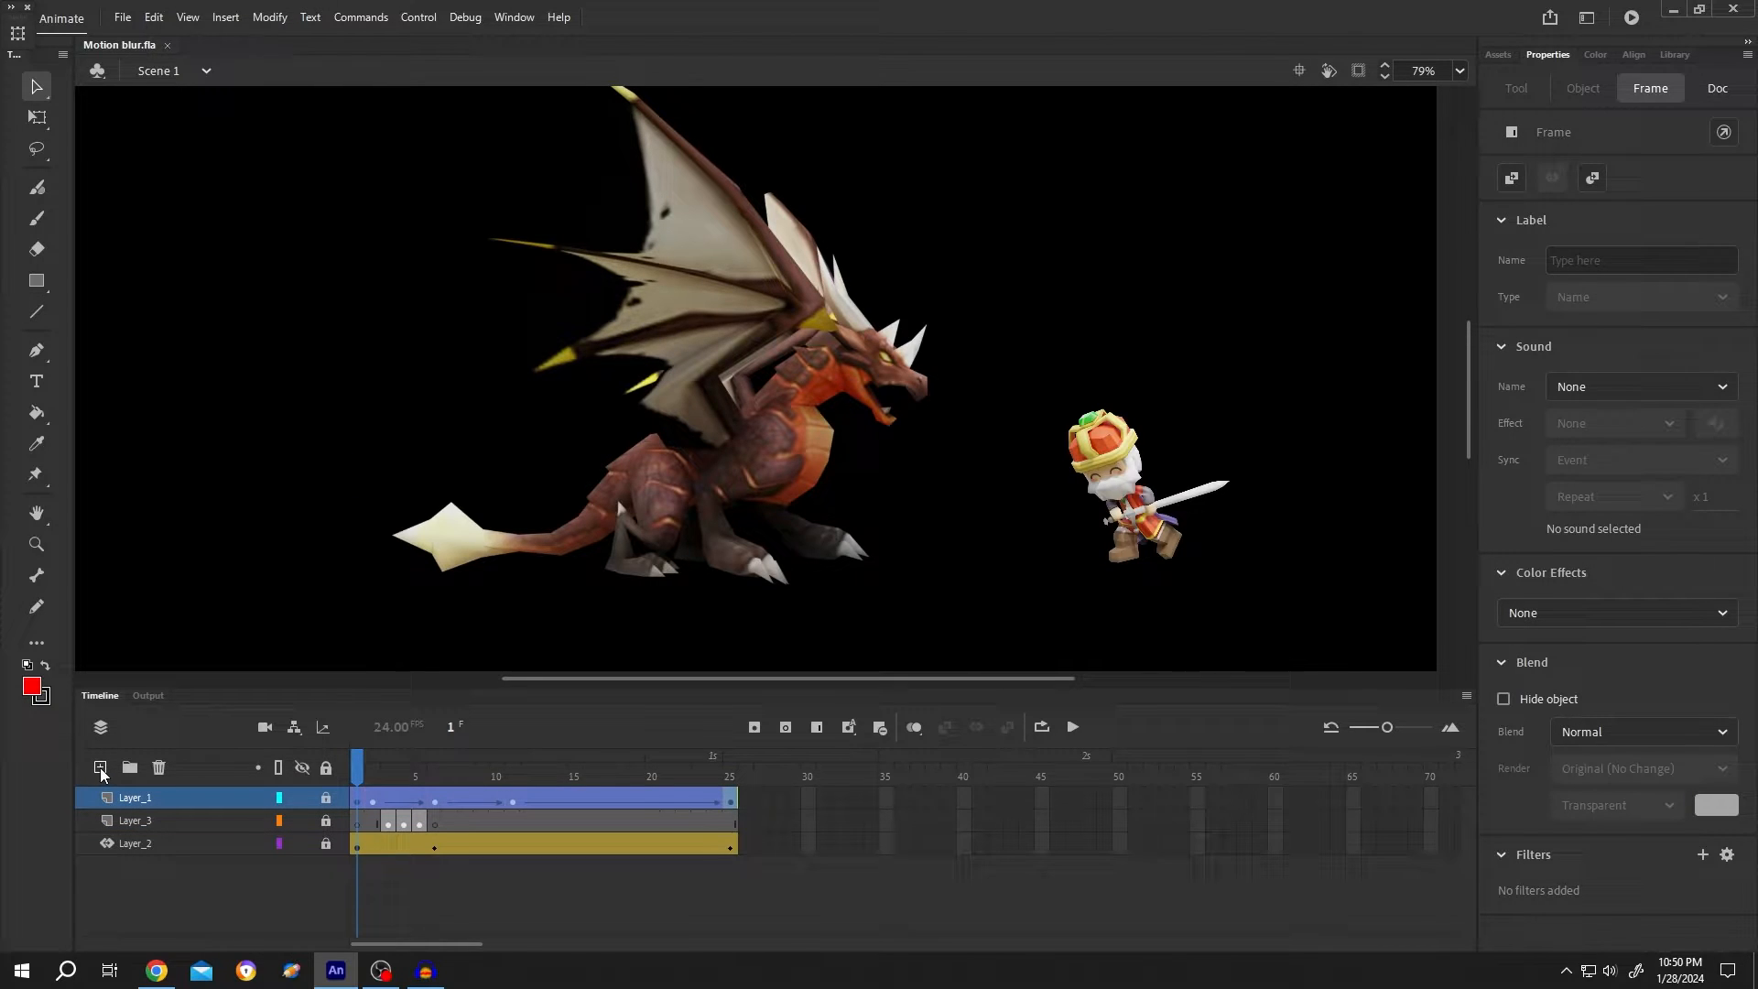
{"action": "left_click", "coordinate": [99, 767]}
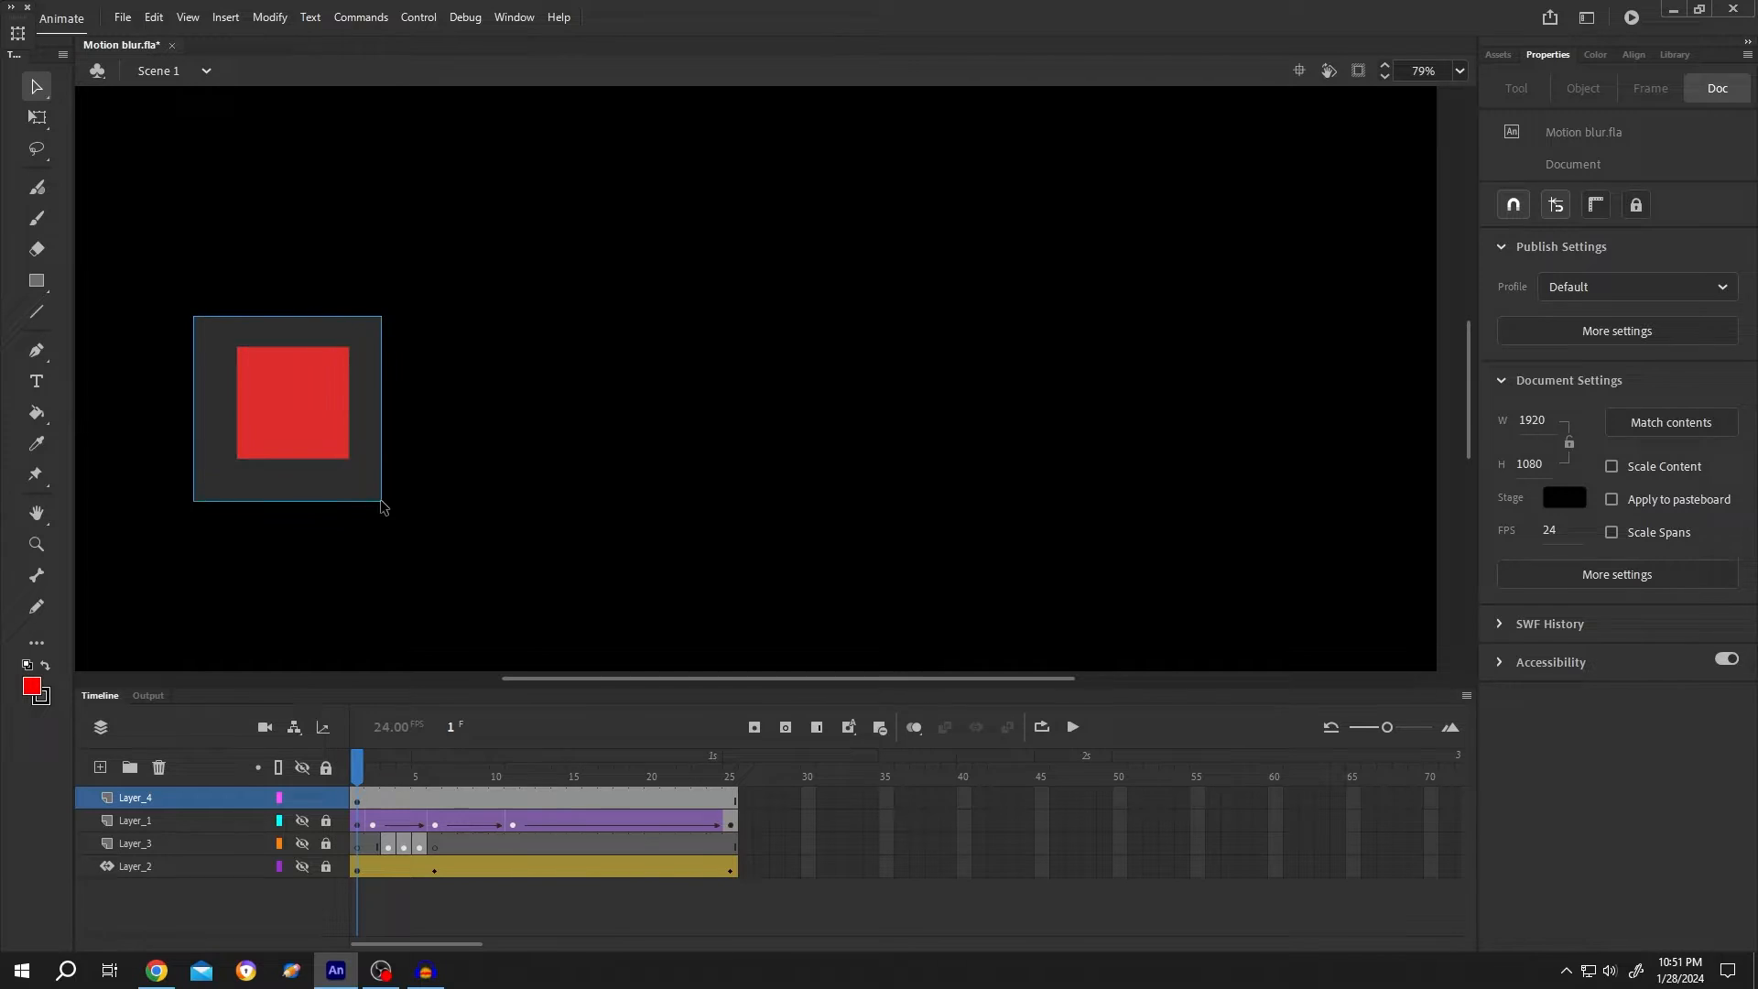
Step: Convert the red square into a movie clip symbol named BOX
{"action": "right_click", "coordinate": [291, 403]}
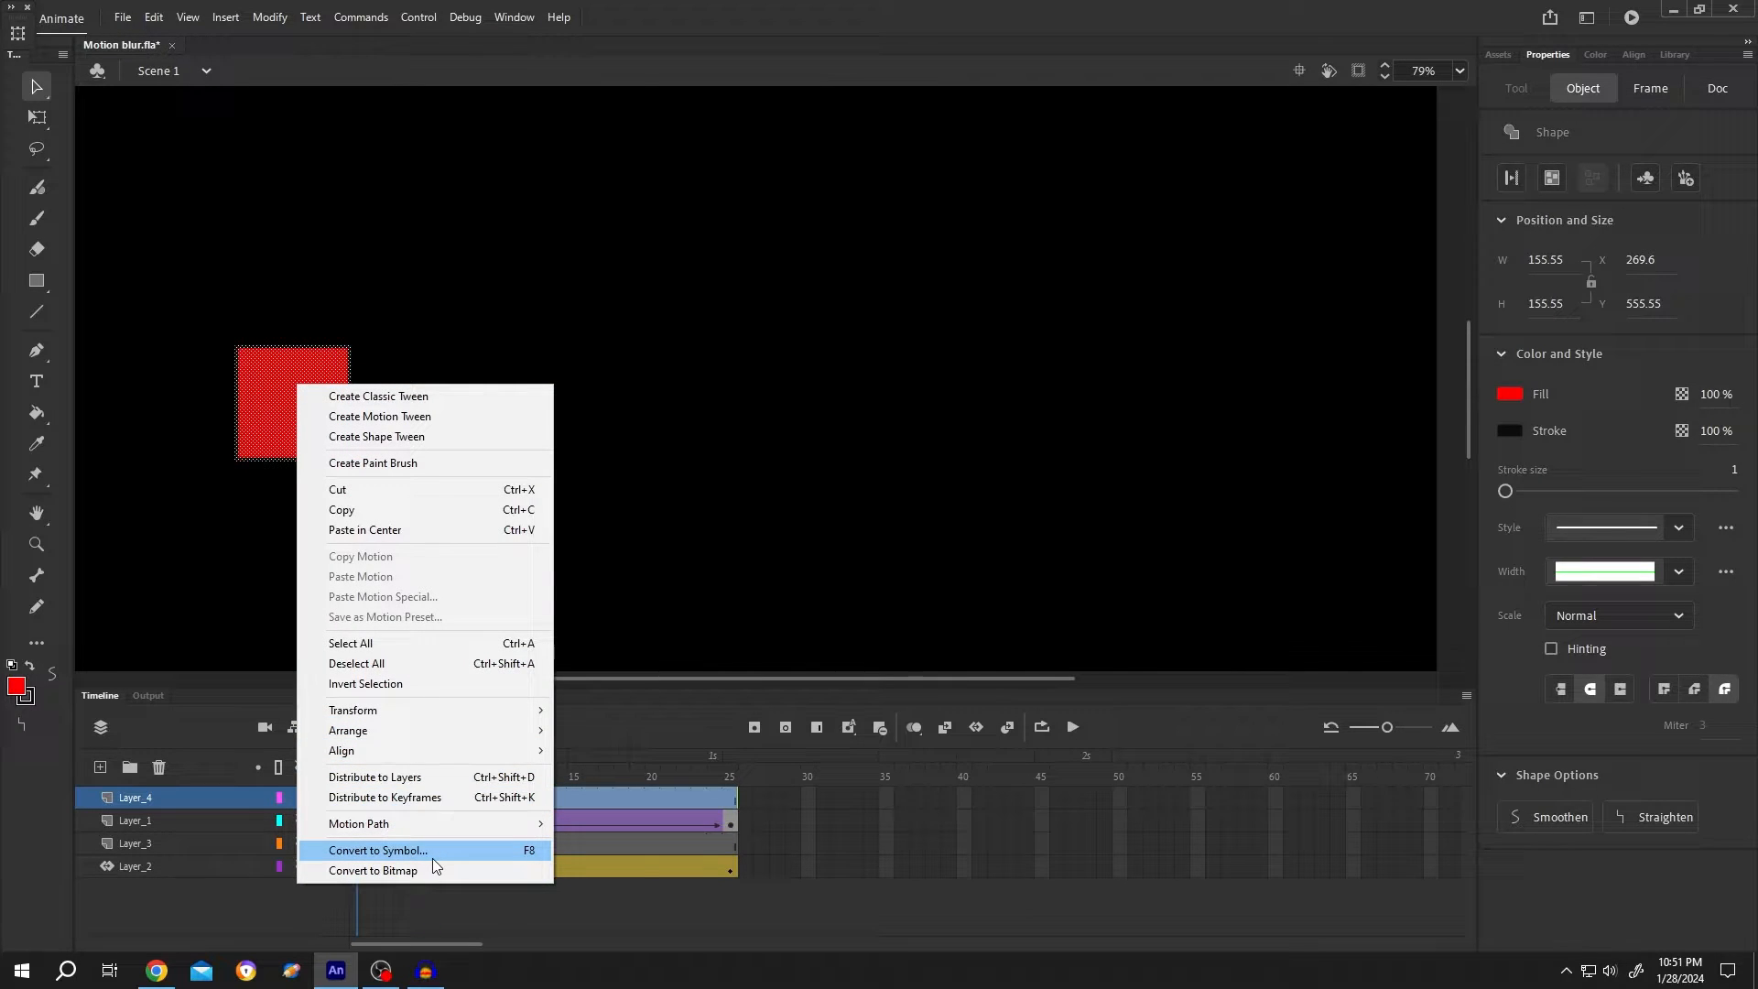
{"action": "left_click", "coordinate": [378, 850]}
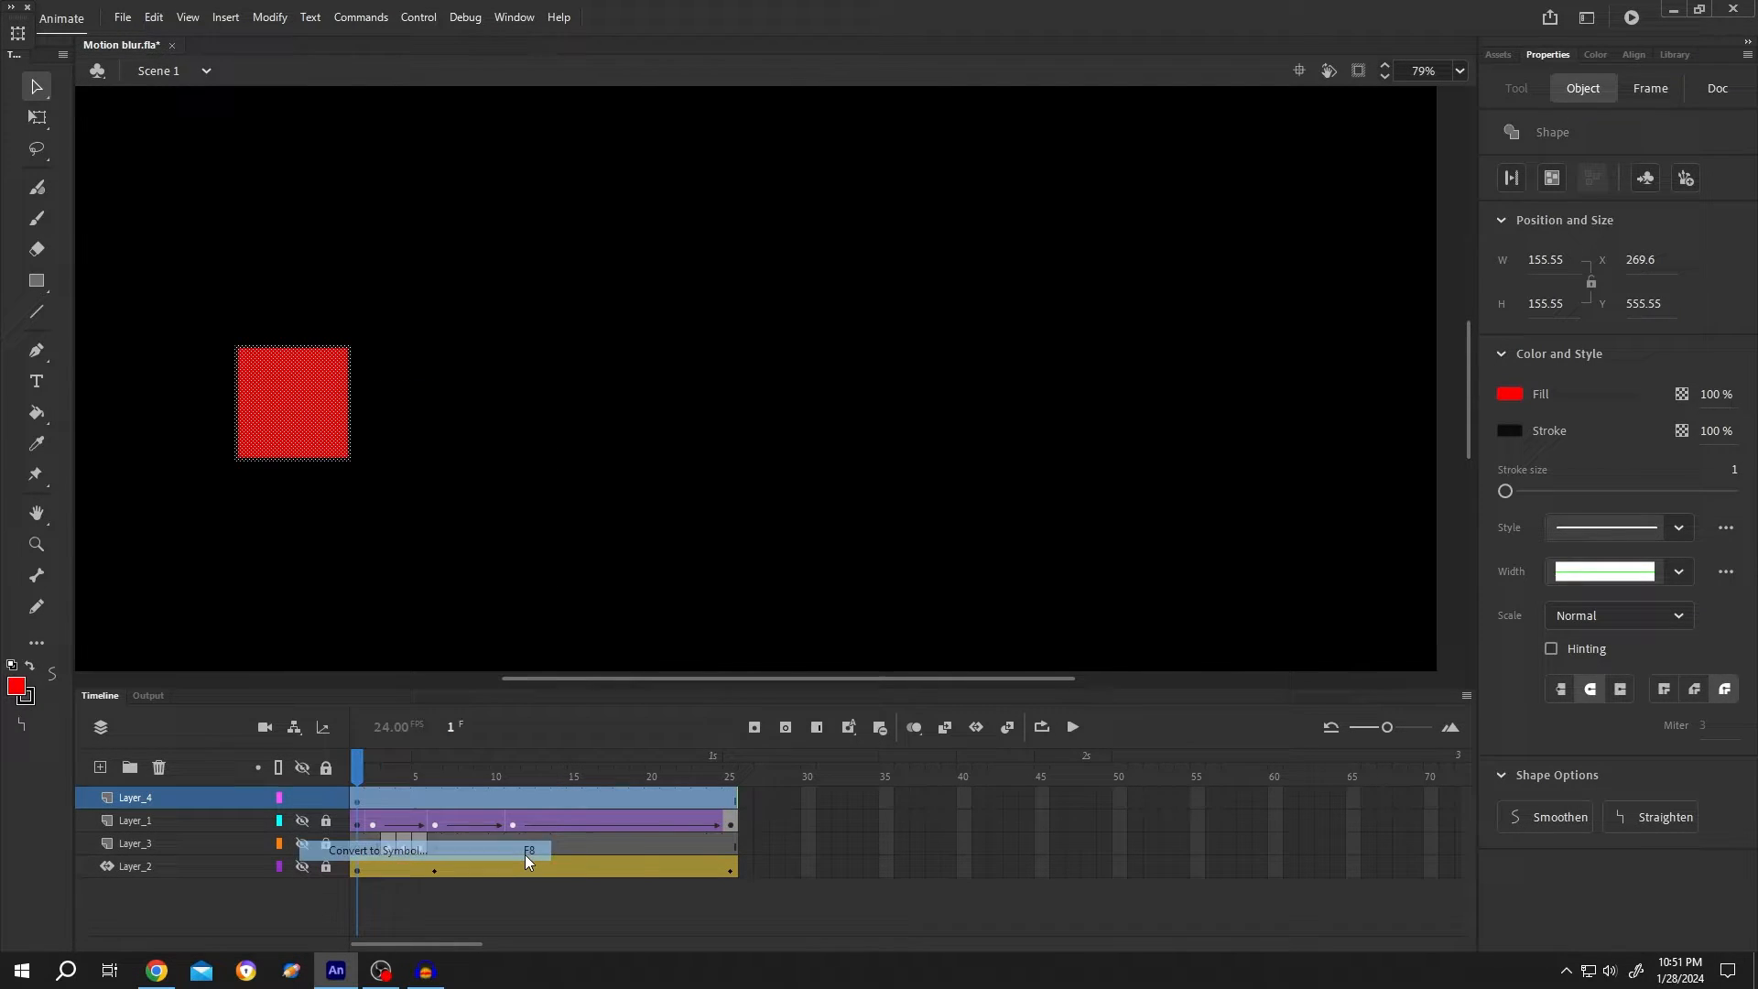
{"action": "left_click", "coordinate": [377, 849]}
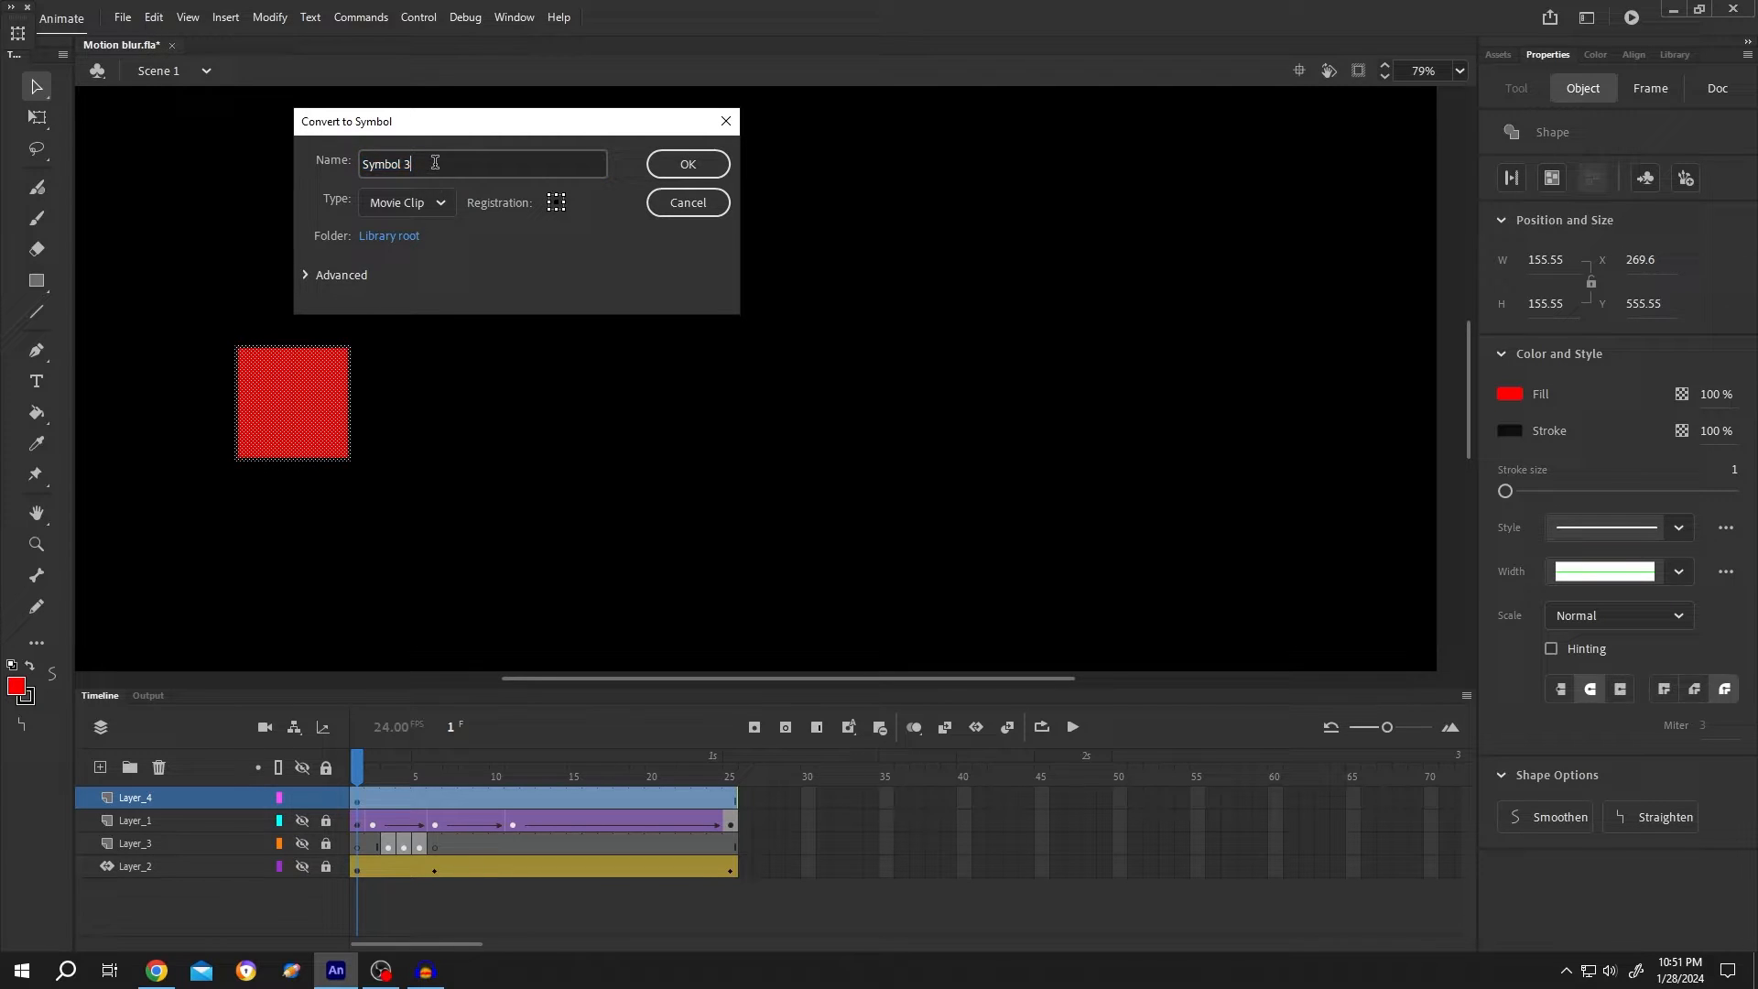
{"action": "type", "text": "BOX"}
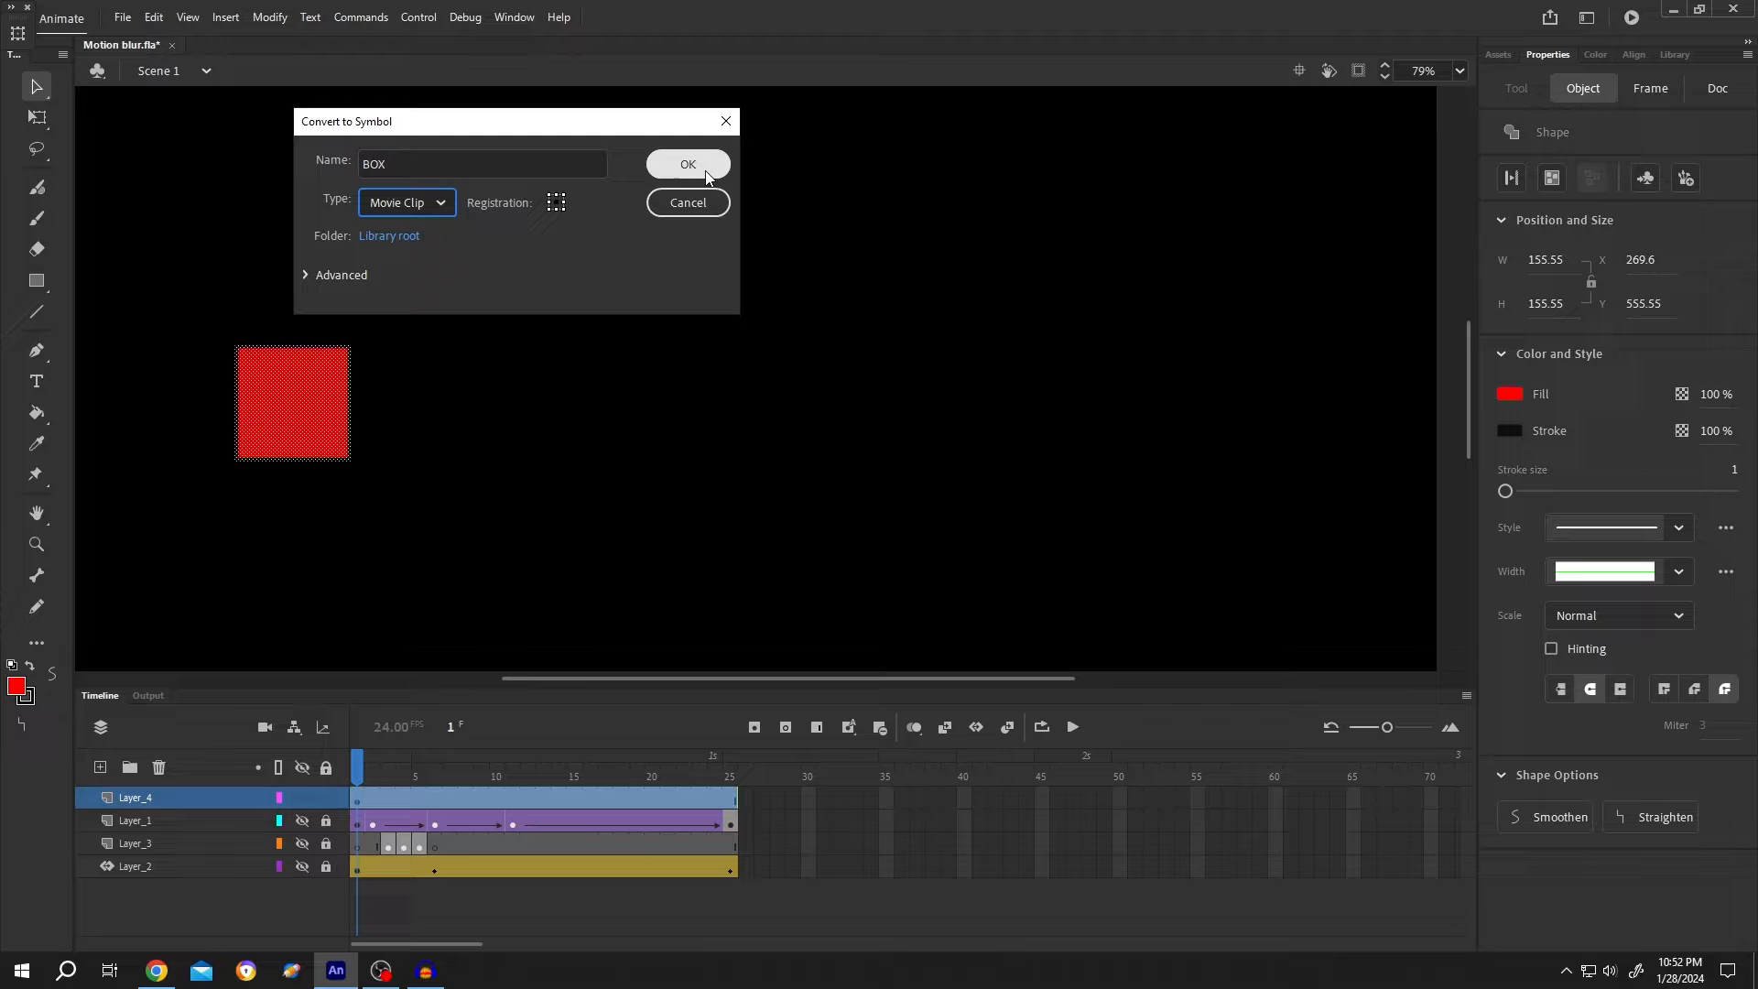
{"action": "left_click", "coordinate": [687, 163]}
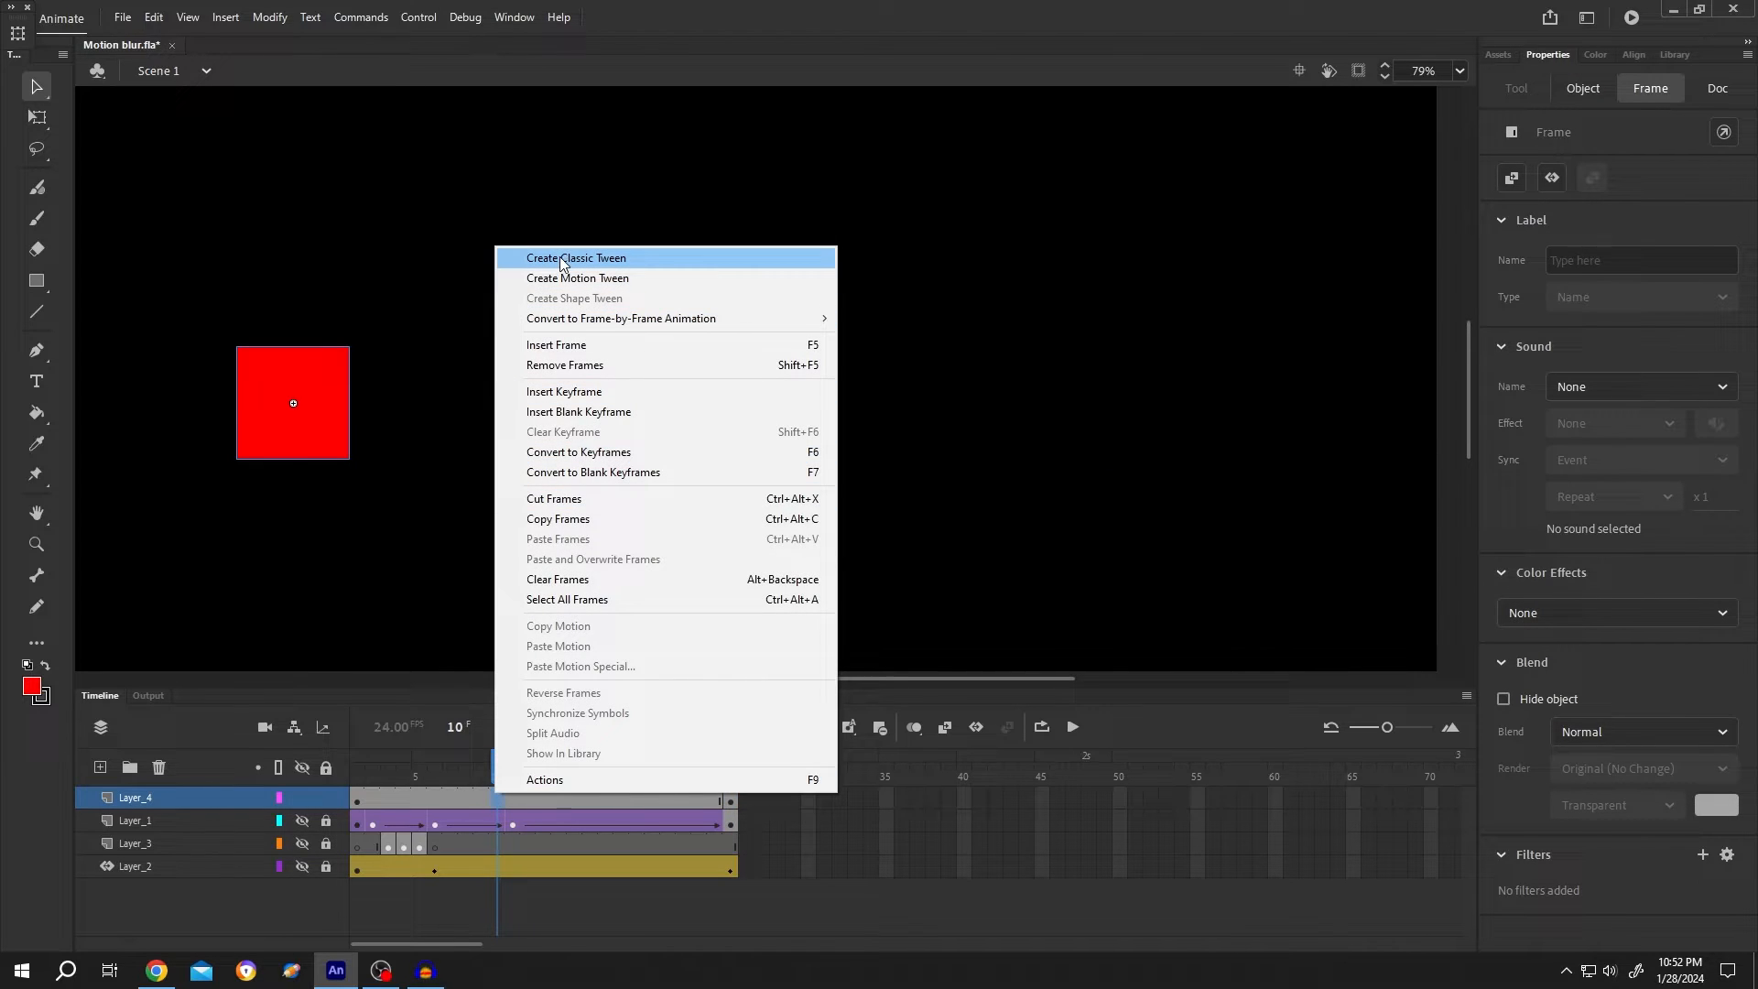
Step: Apply a classic tween to the BOX layer and return to frame 1
{"action": "left_click", "coordinate": [577, 258]}
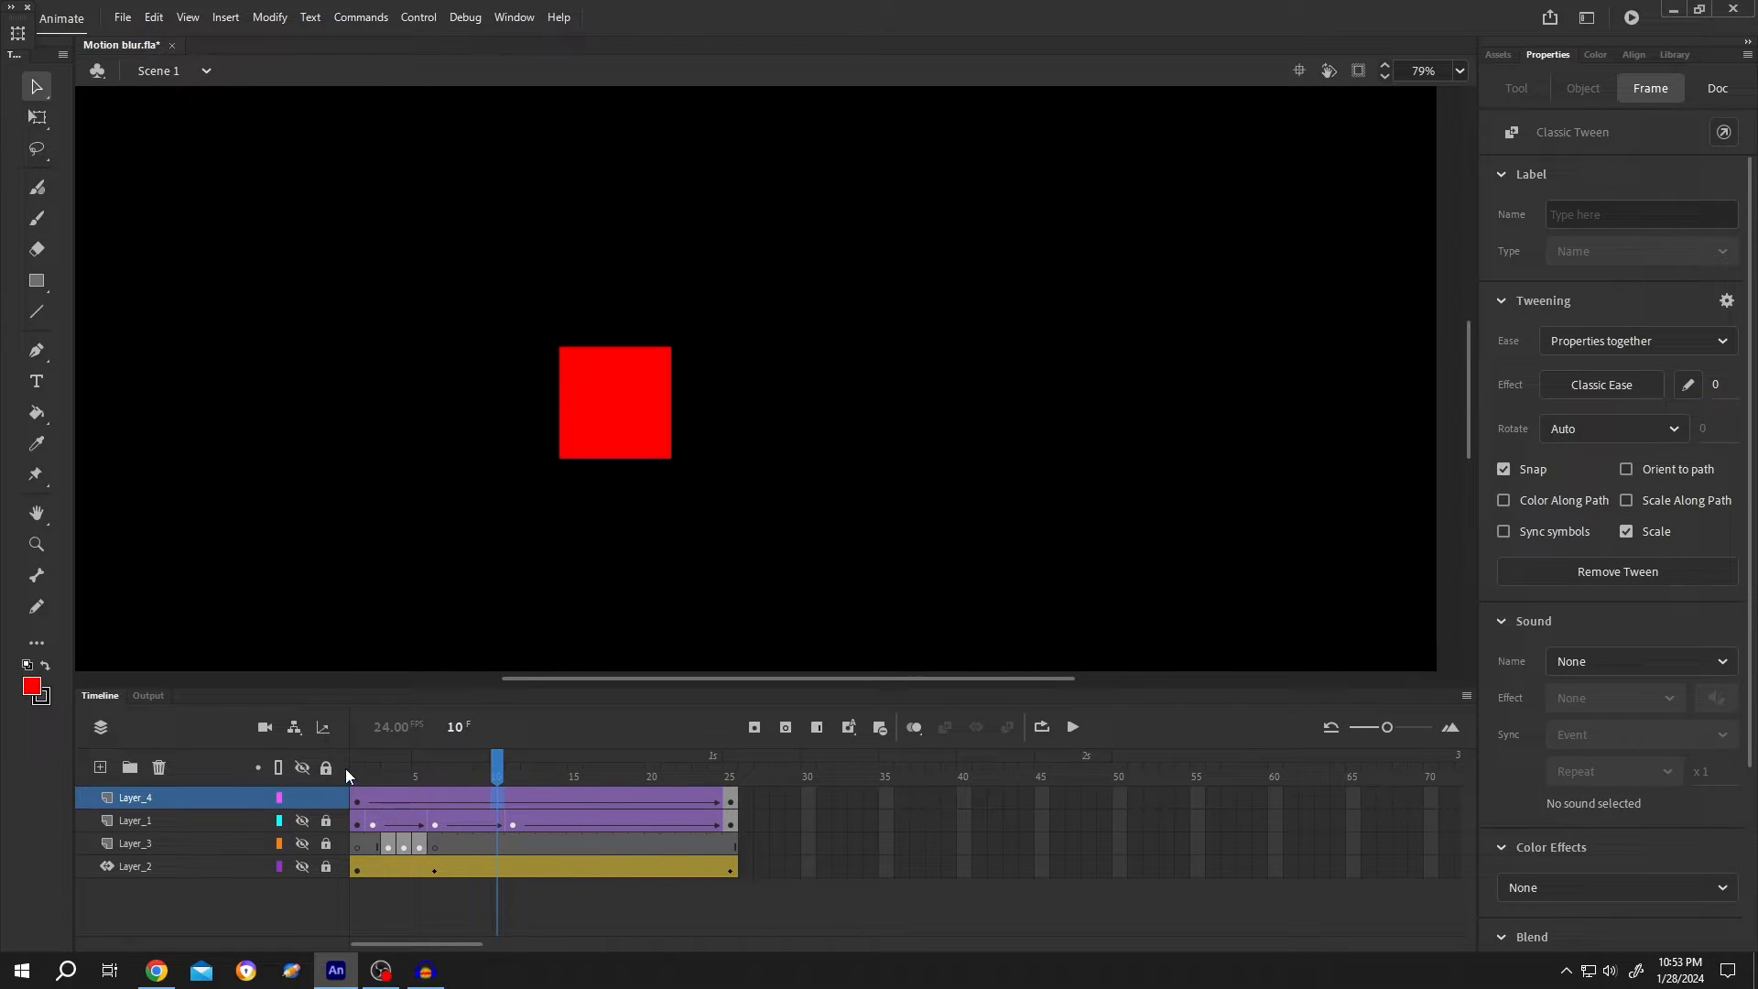
{"action": "left_click", "coordinate": [357, 763]}
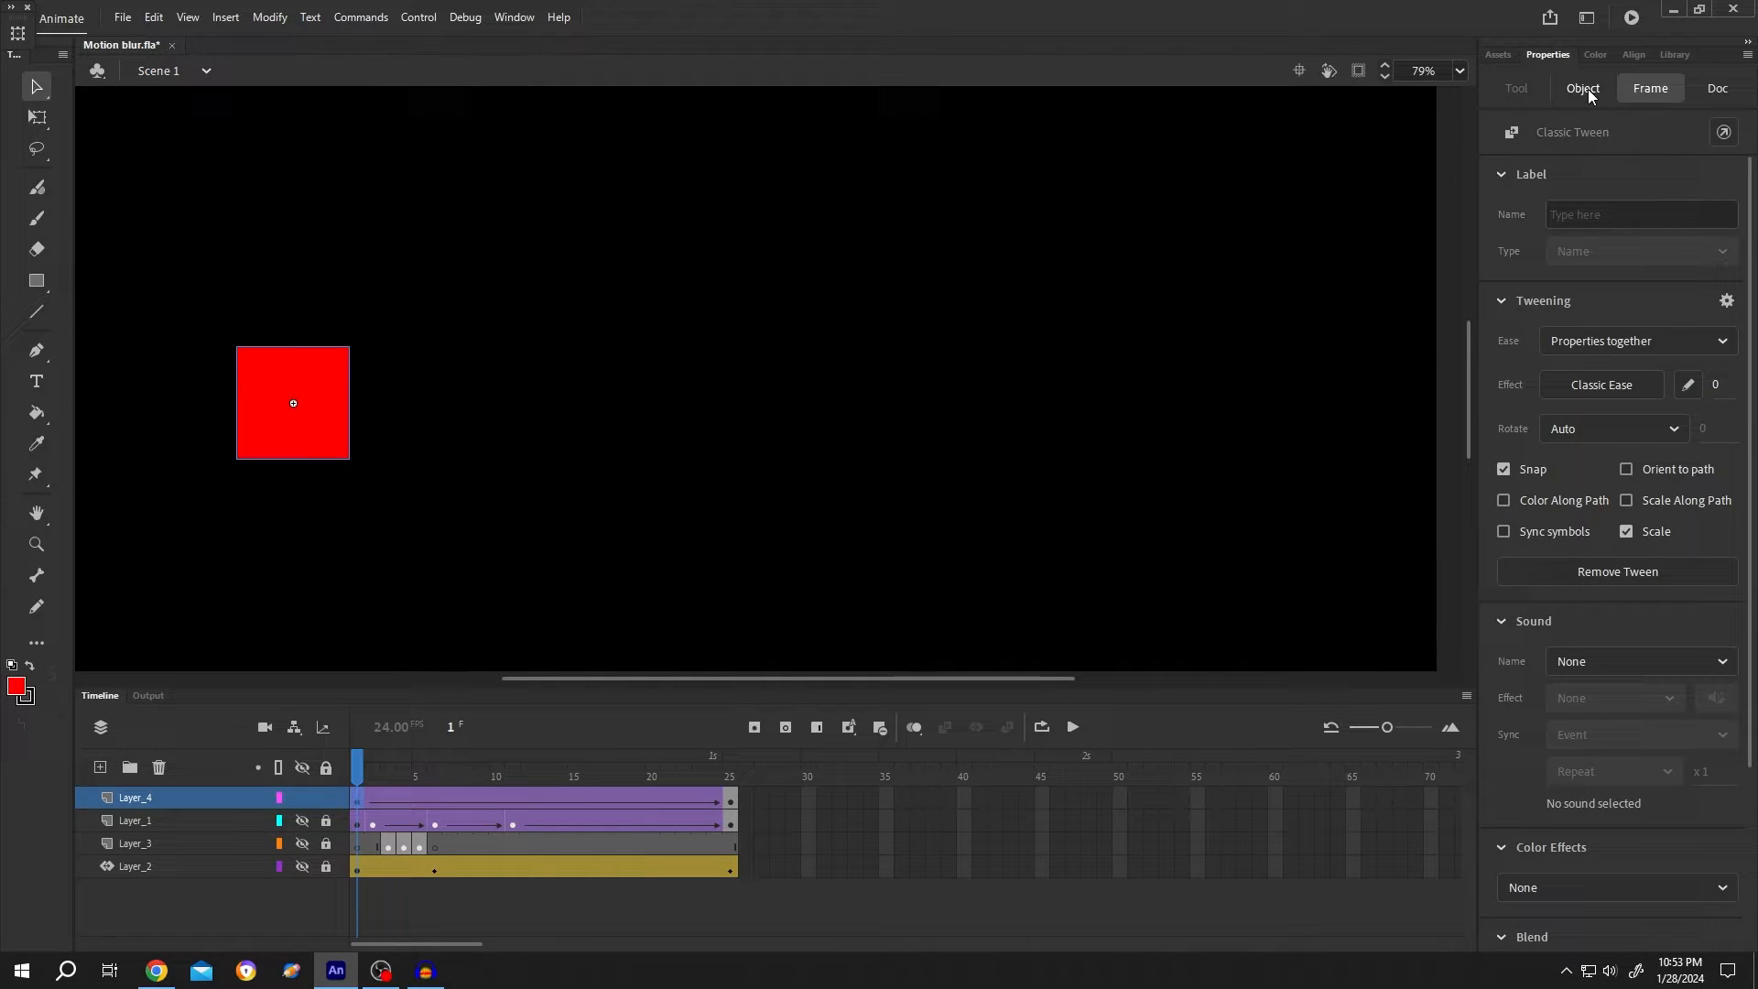
Step: Add a Blur filter with High quality to the square at frame 1
{"action": "left_click", "coordinate": [1583, 88]}
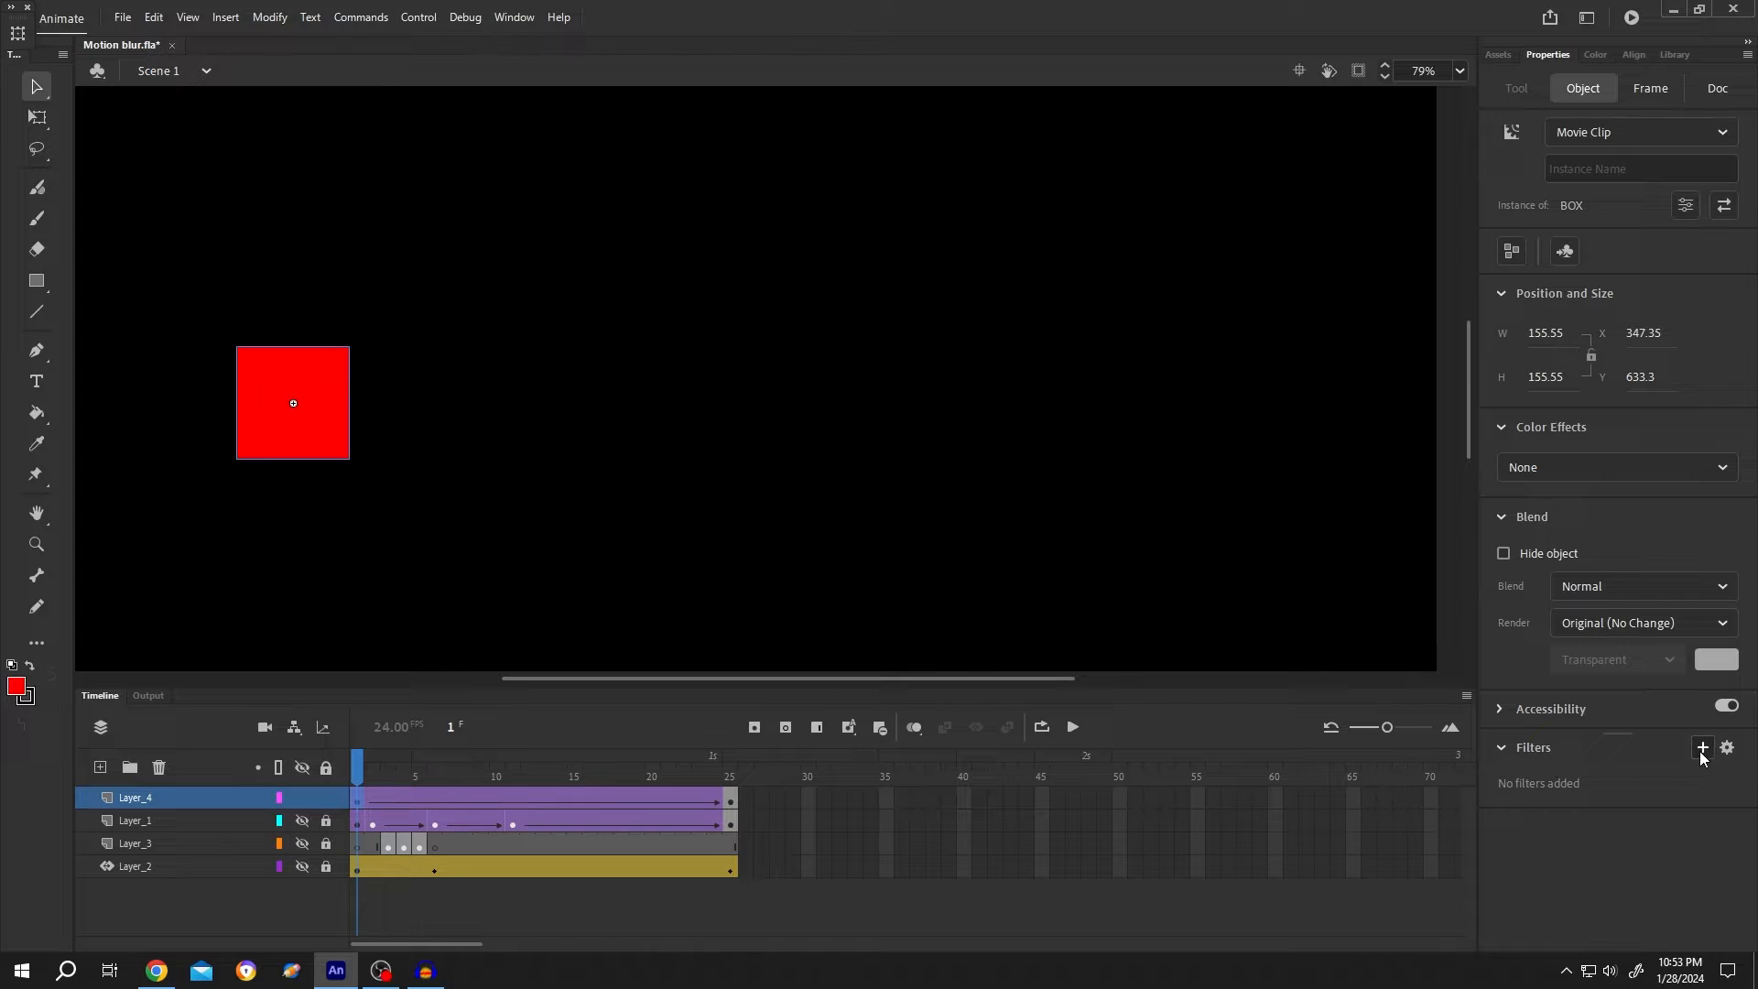
{"action": "left_click", "coordinate": [1702, 747]}
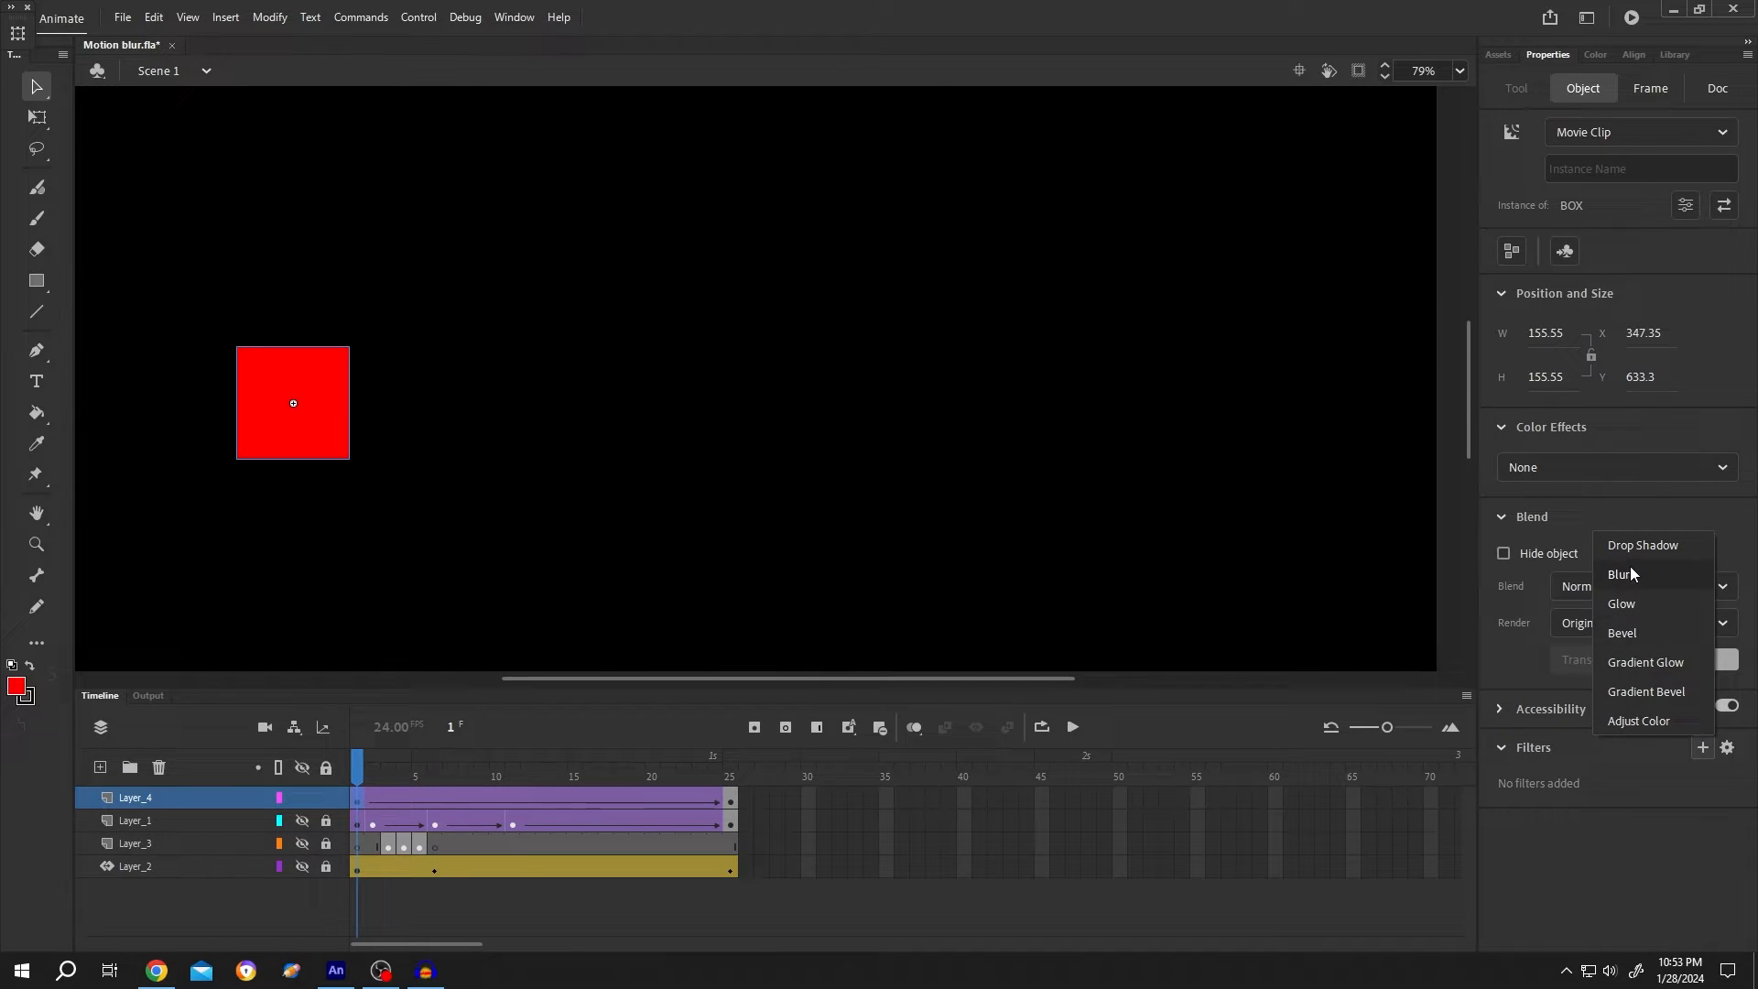
{"action": "left_click", "coordinate": [1619, 573]}
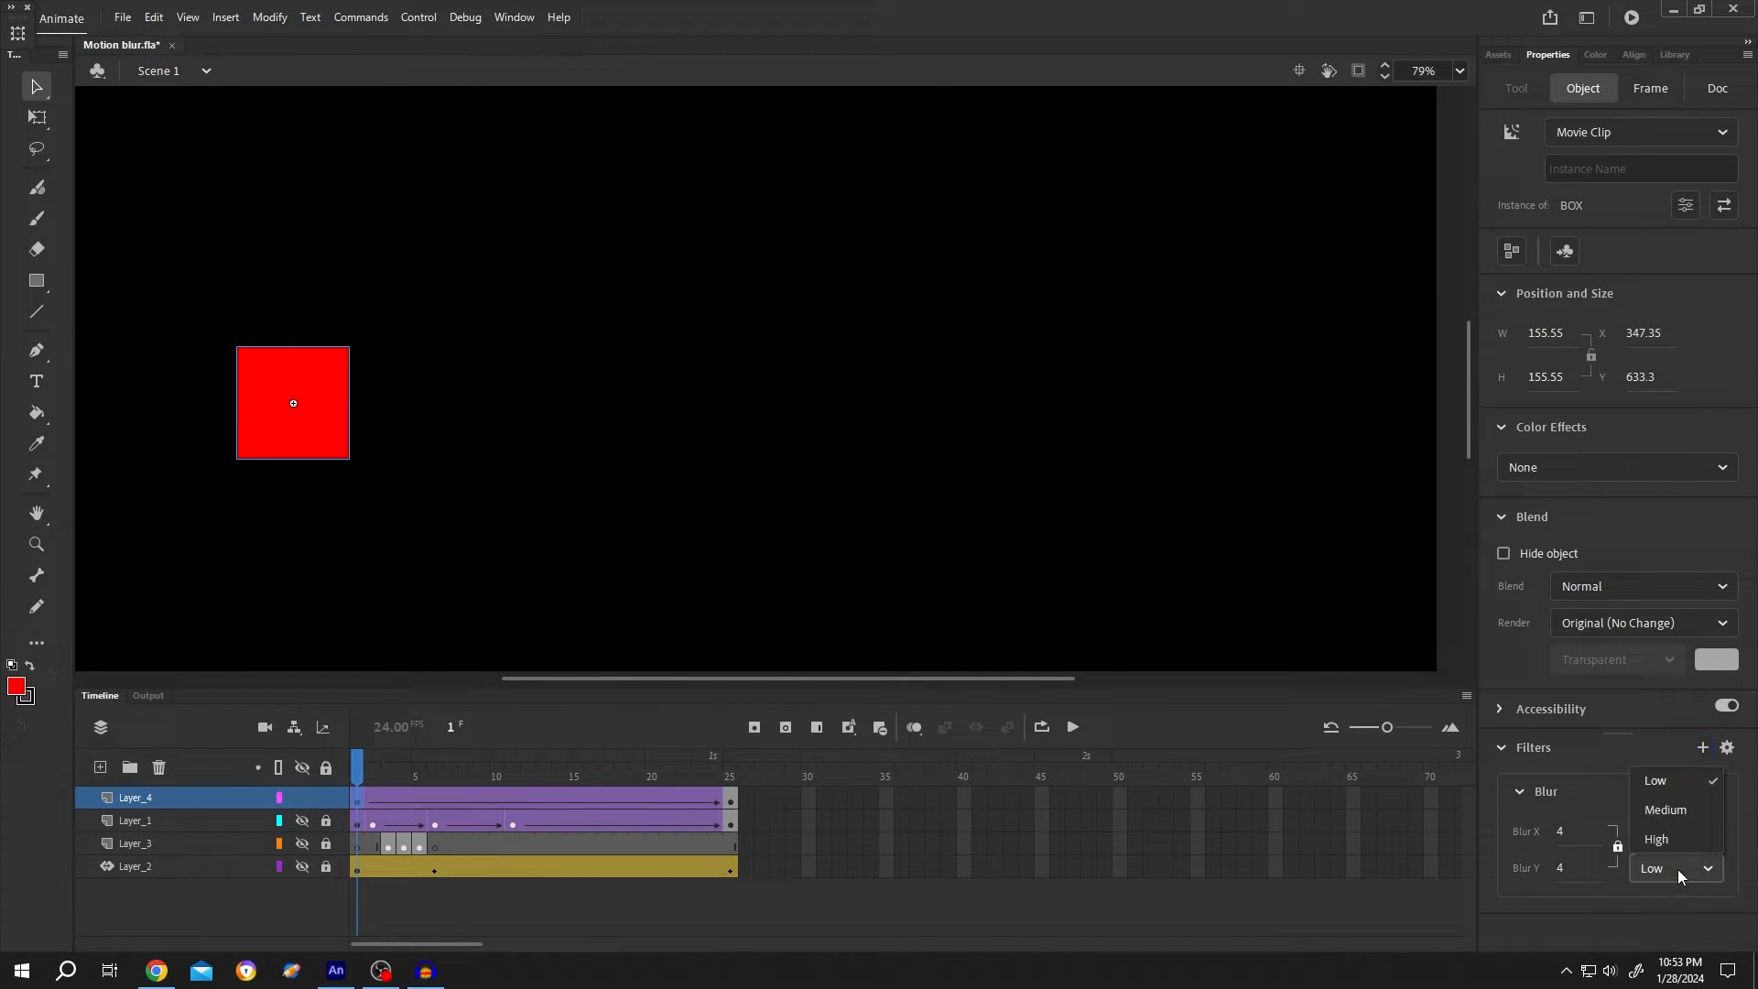
{"action": "left_click", "coordinate": [1656, 839]}
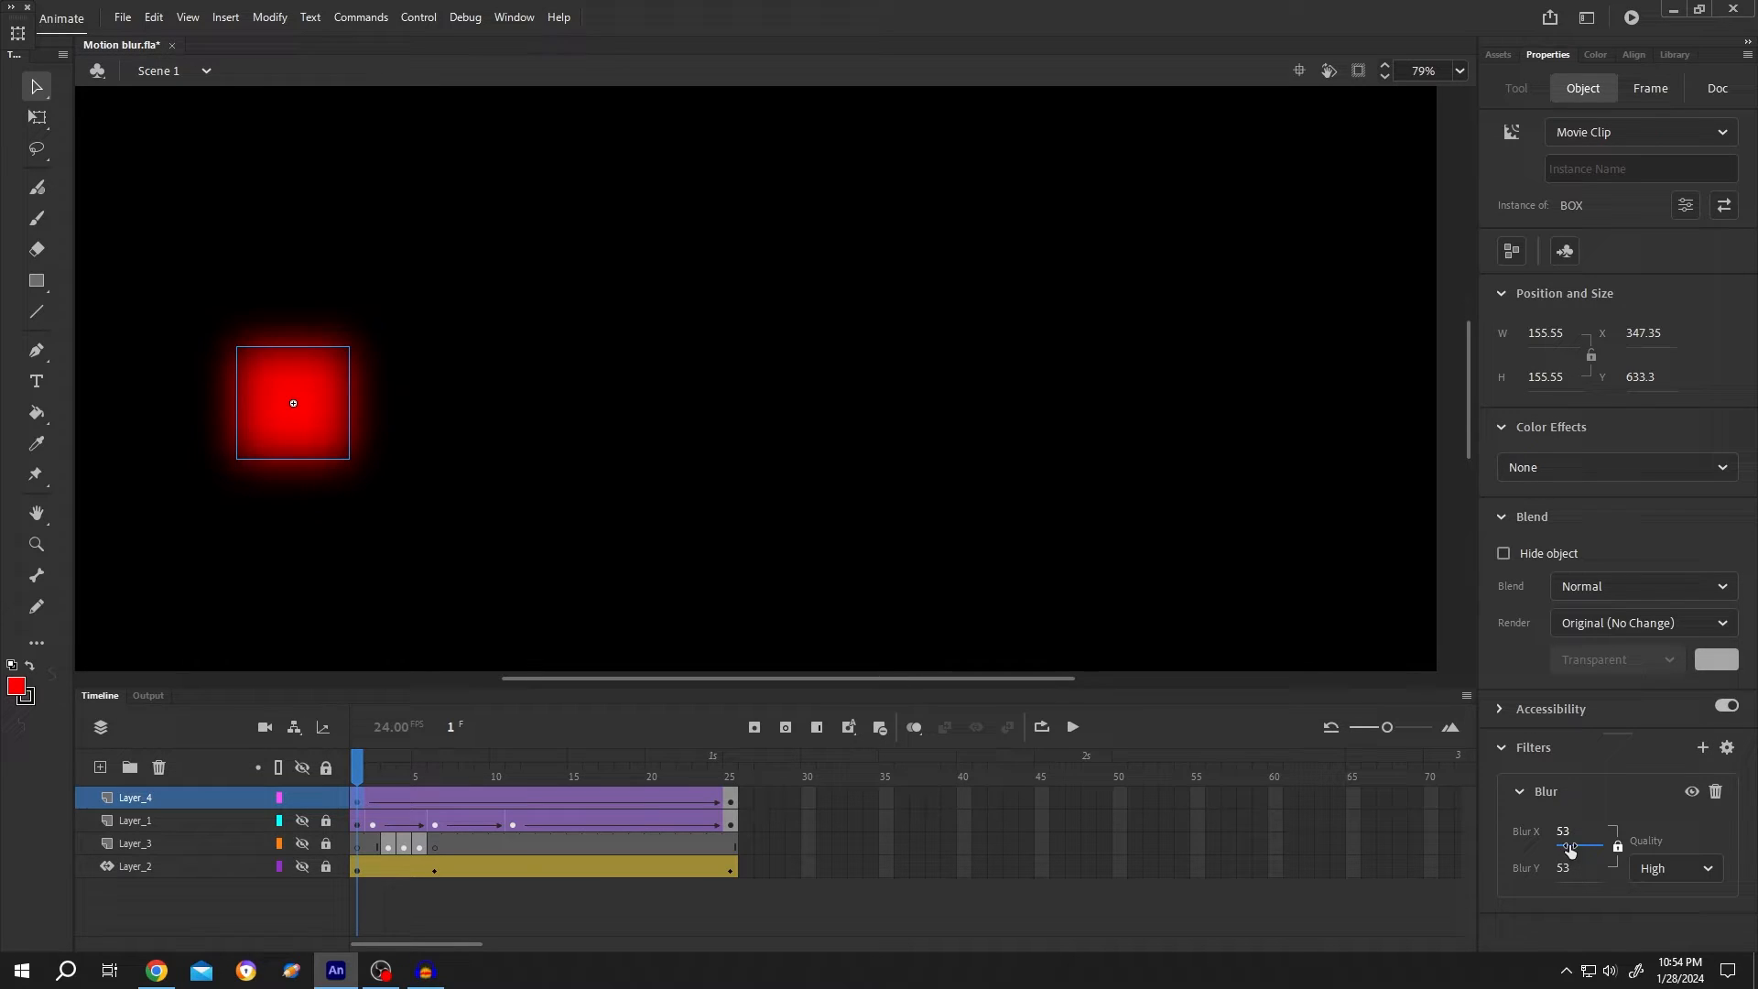
{"action": "mouse_move", "coordinate": [326, 443]}
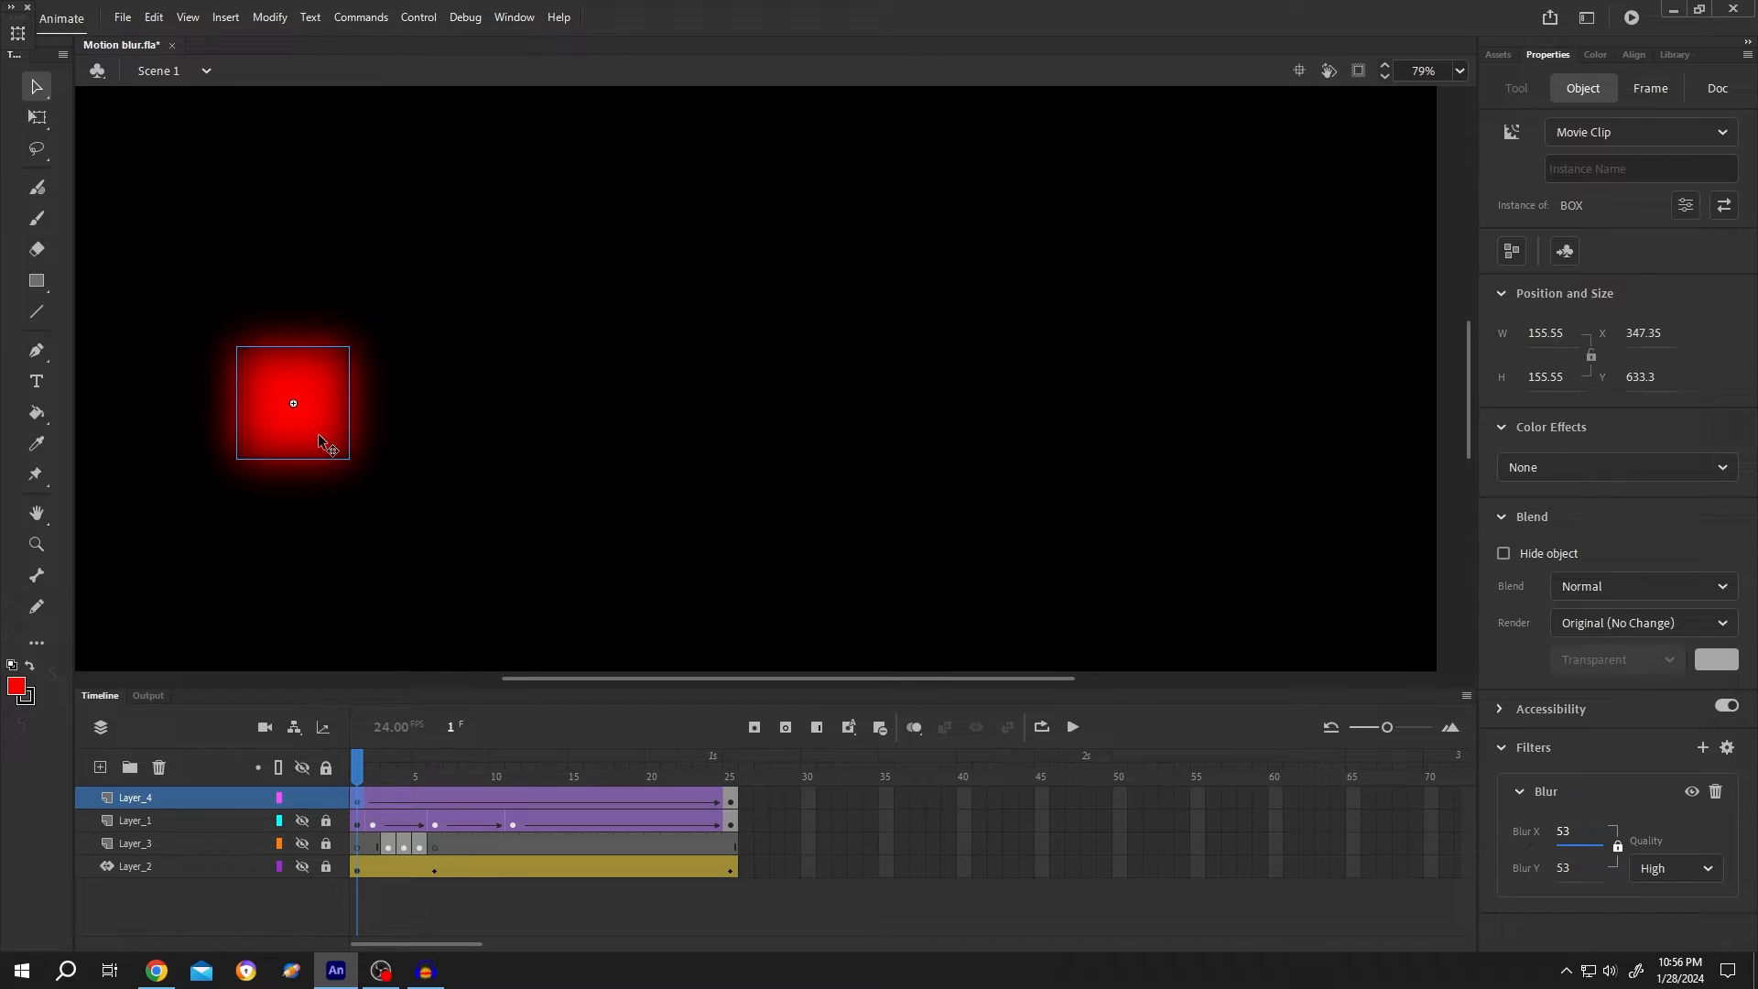
{"action": "mouse_move", "coordinate": [1617, 846]}
{"action": "type", "text": "0"}
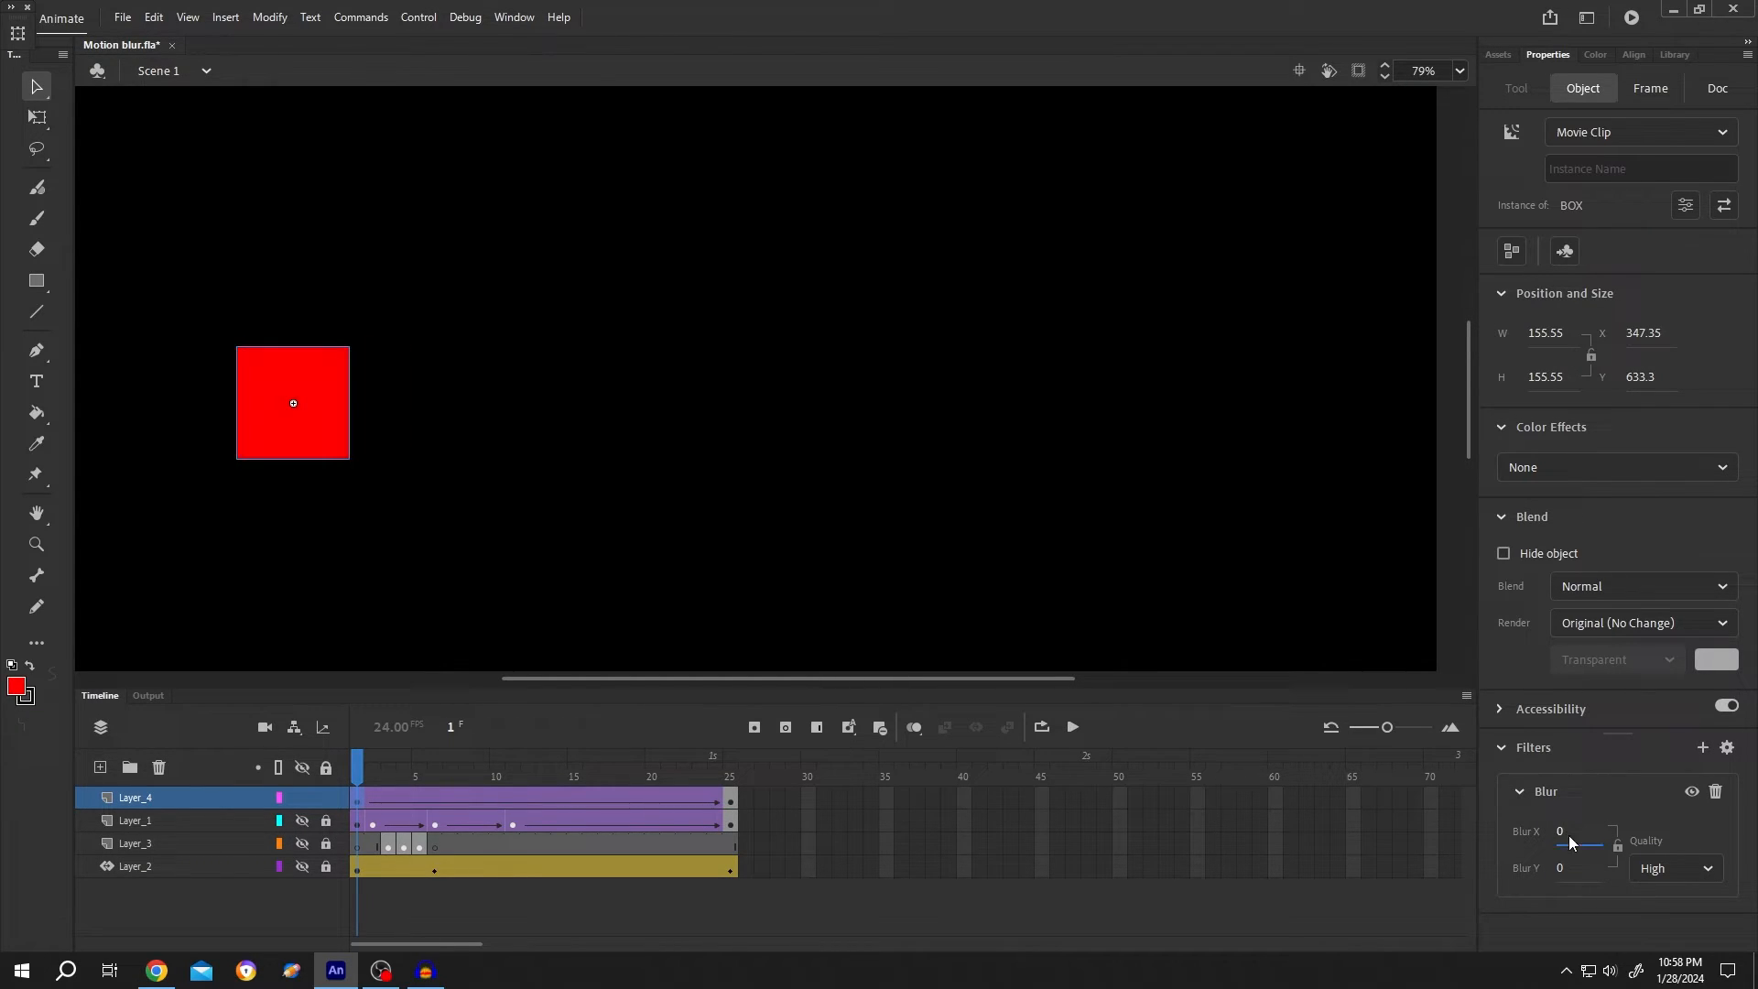
{"action": "mouse_move", "coordinate": [522, 802]}
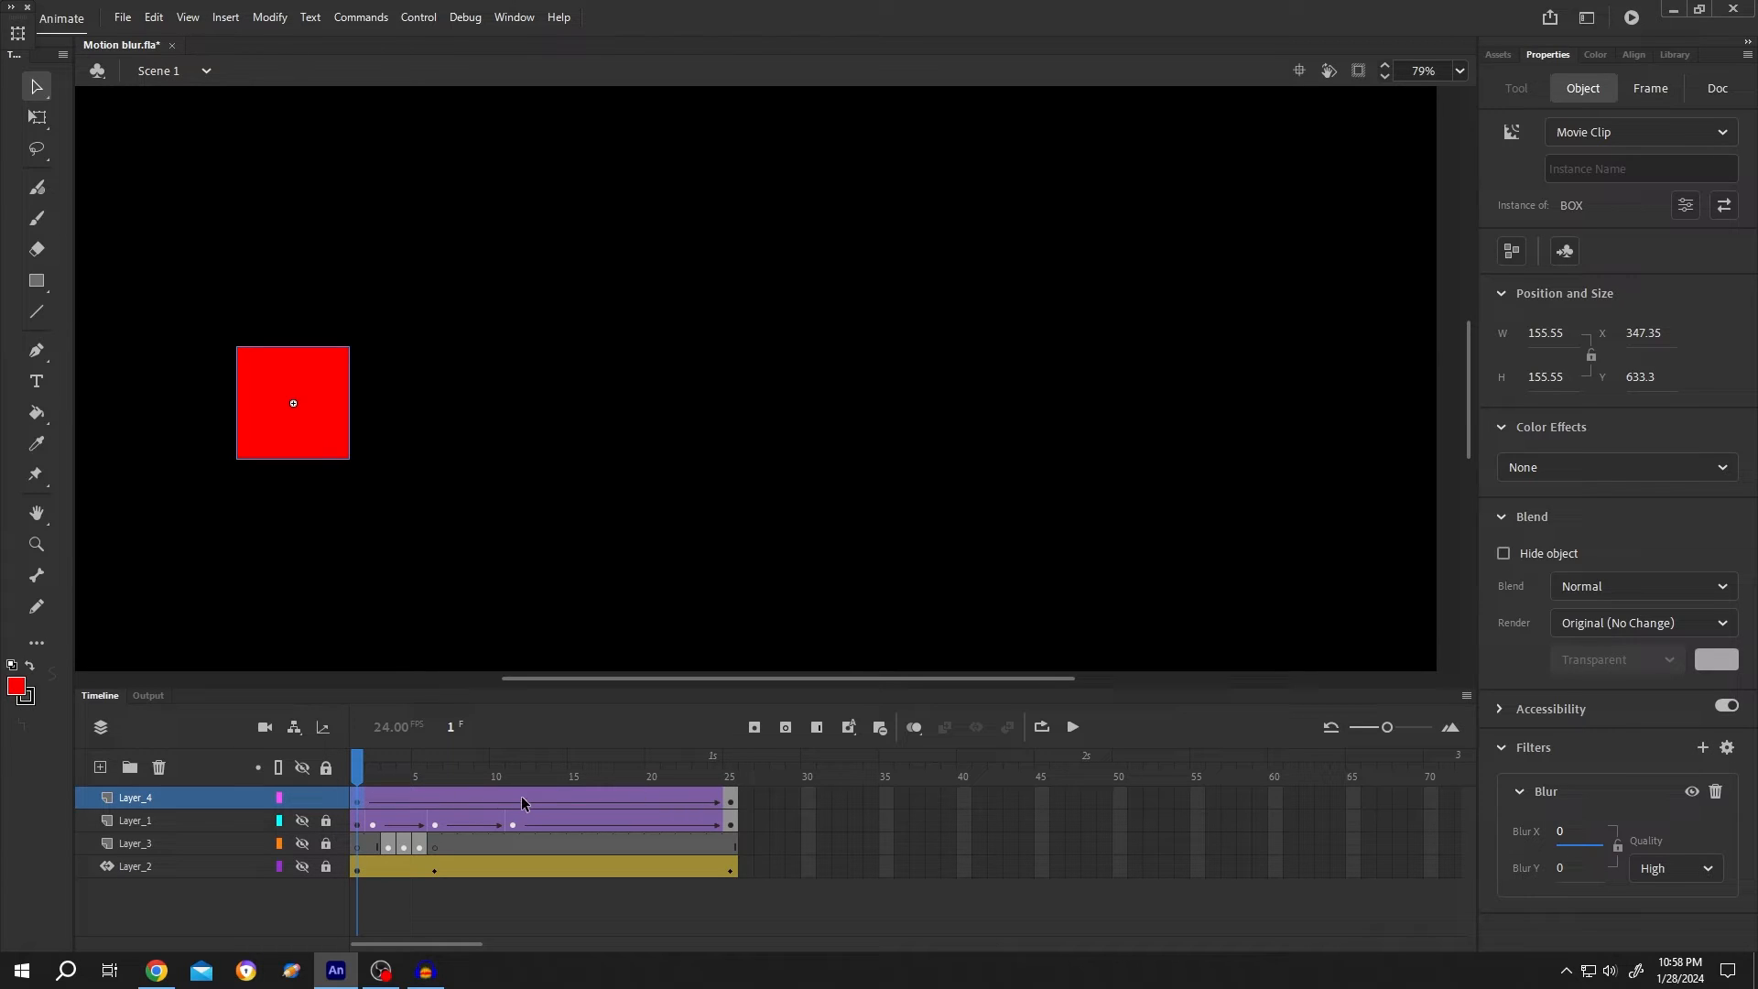
Step: Insert a keyframe at frame 11 and add a Blur filter to the square there
{"action": "left_click", "coordinate": [513, 775]}
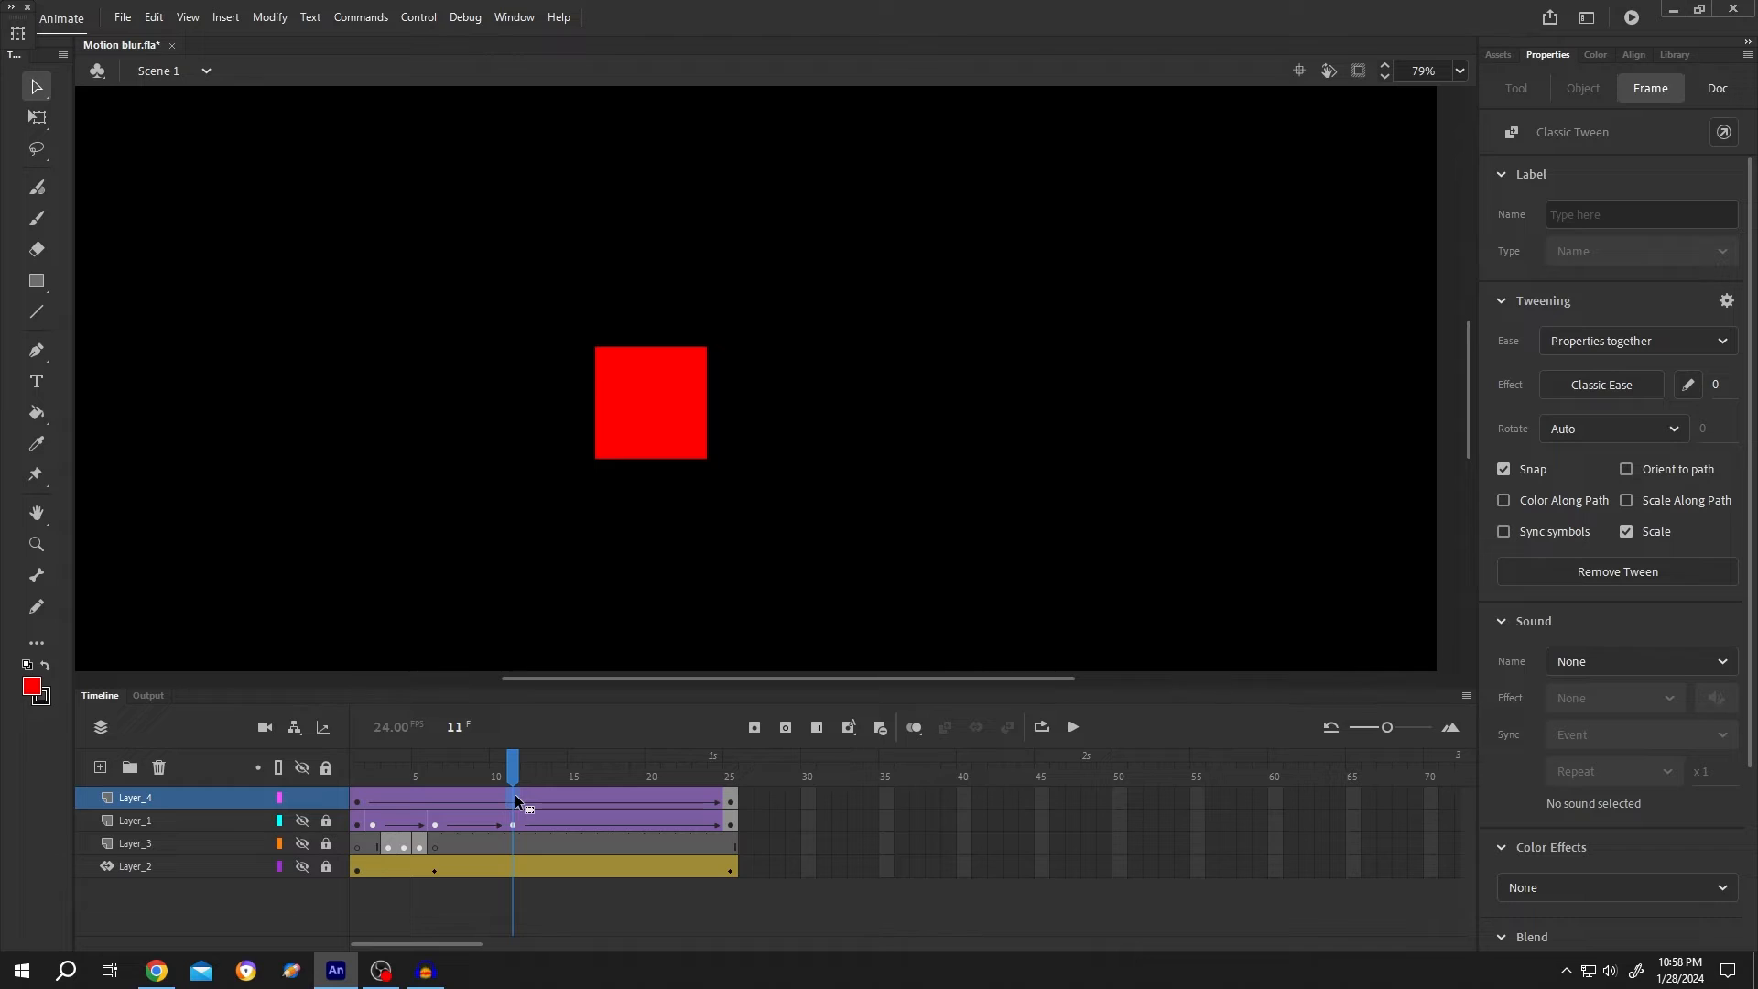
{"action": "key", "text": "f6"}
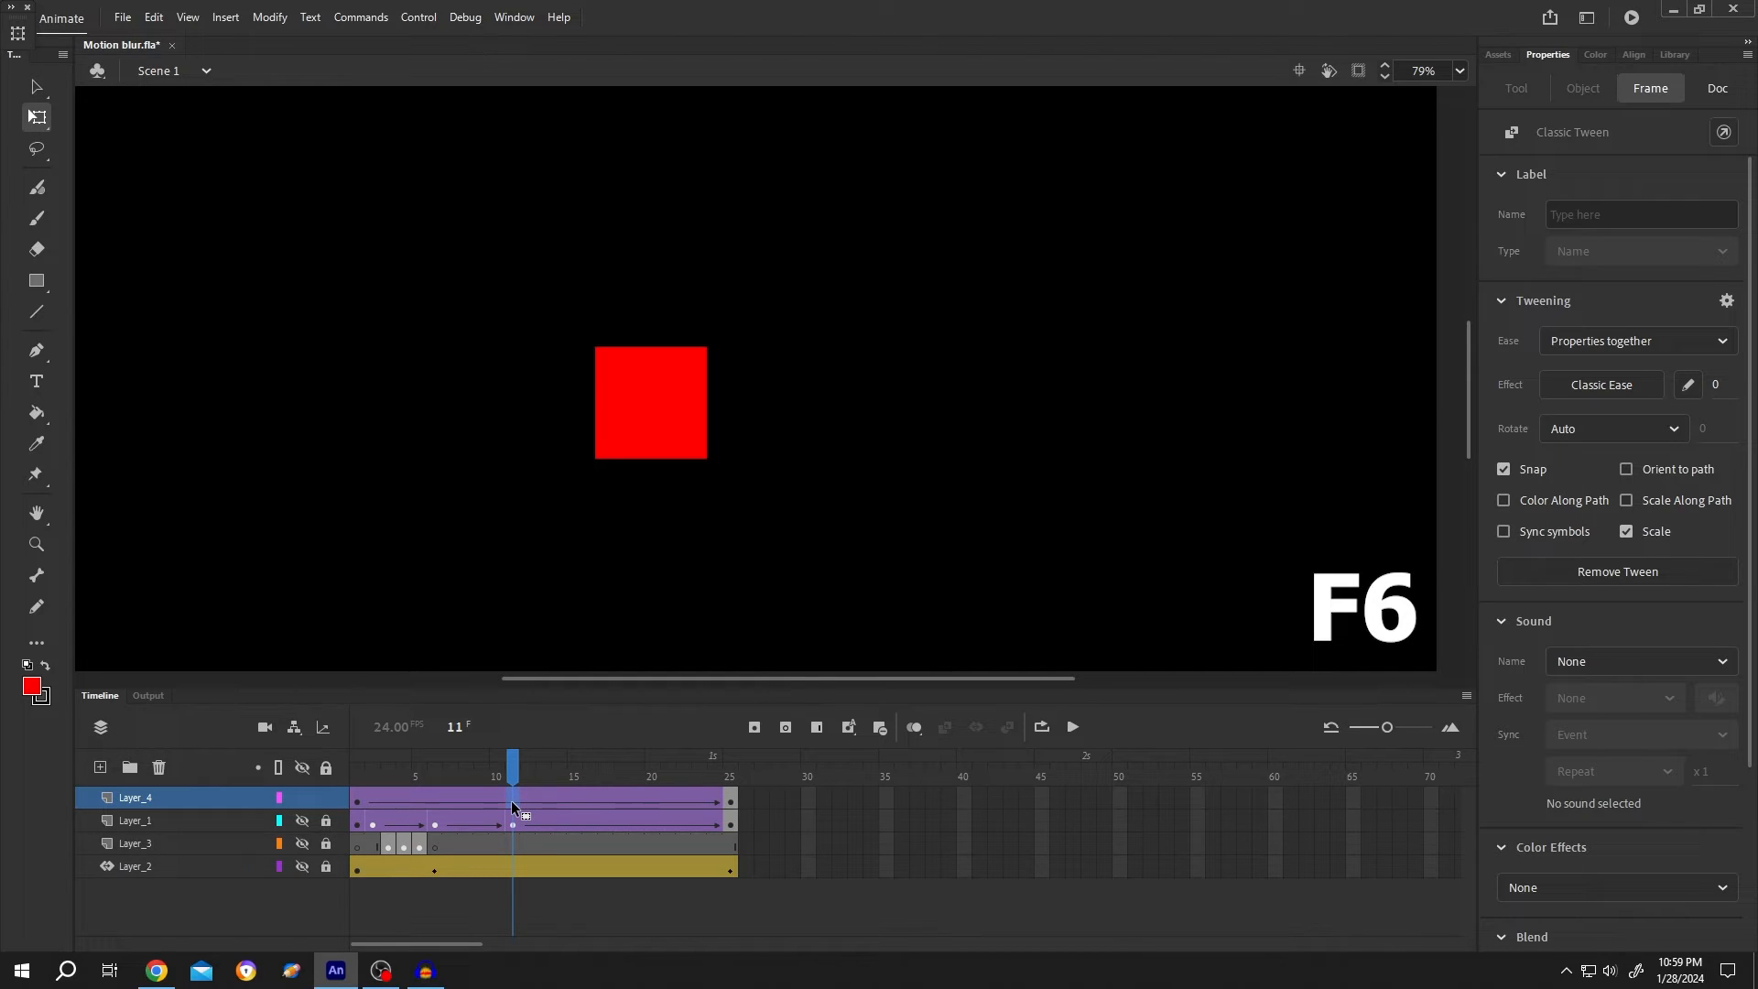
{"action": "left_click", "coordinate": [650, 403]}
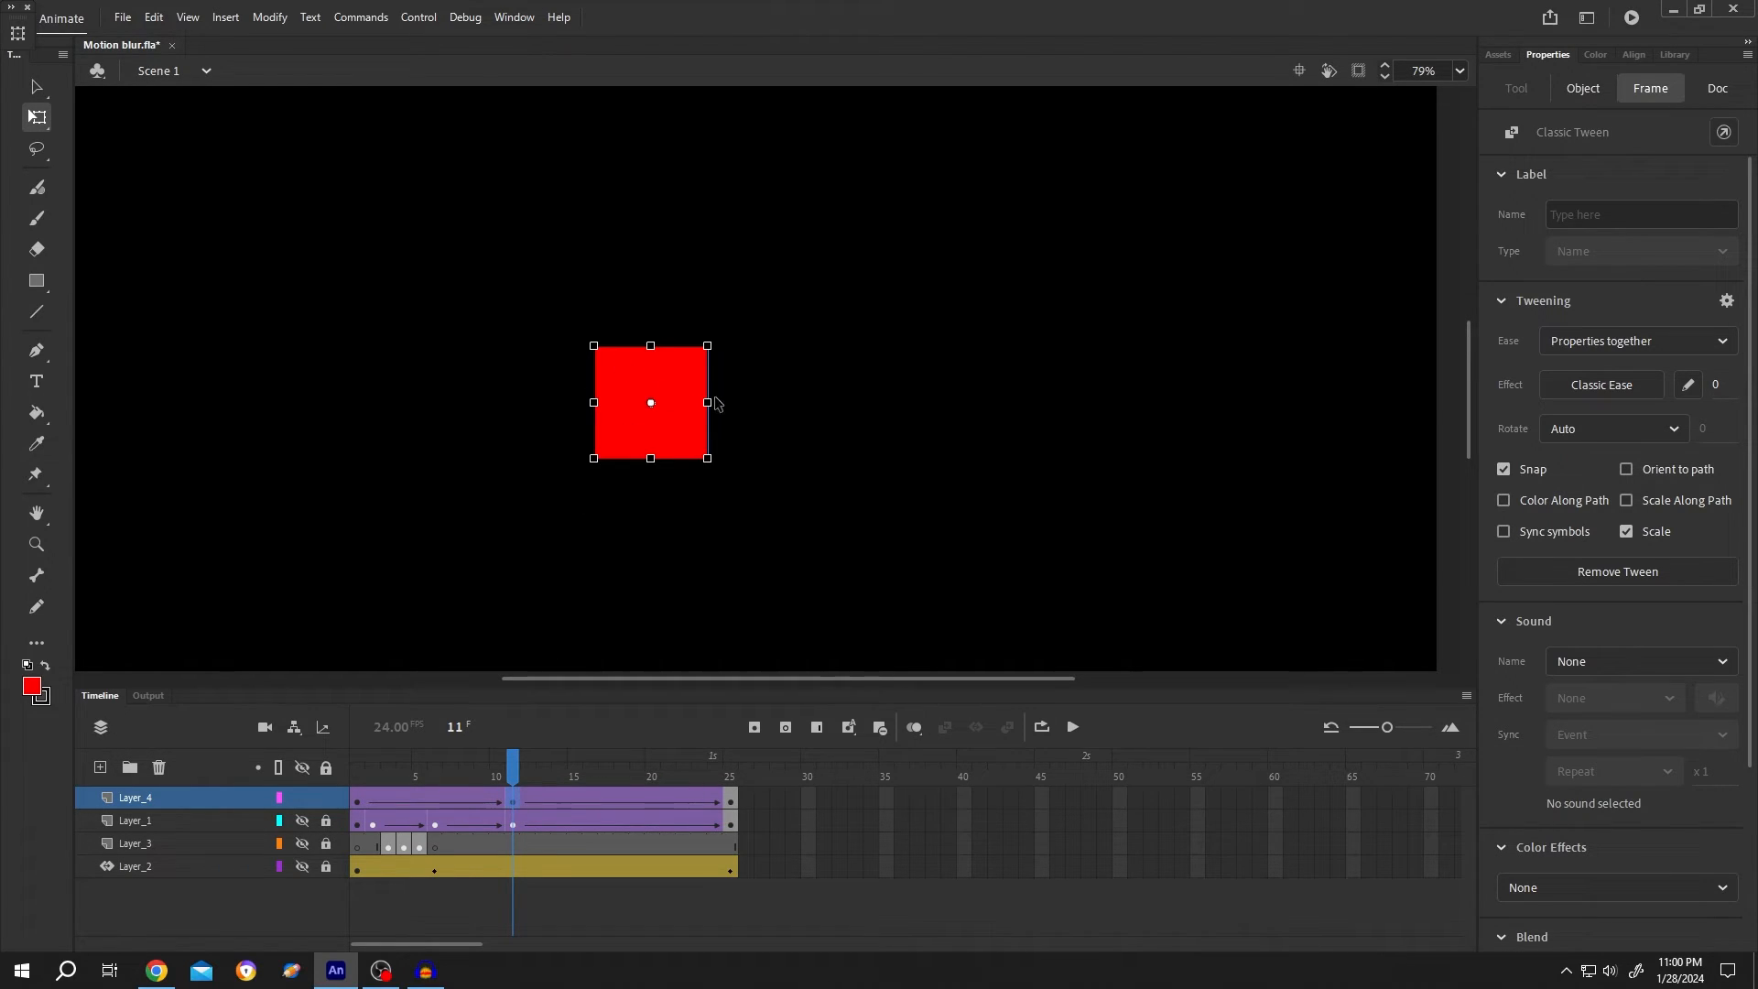
{"action": "left_click", "coordinate": [1583, 88]}
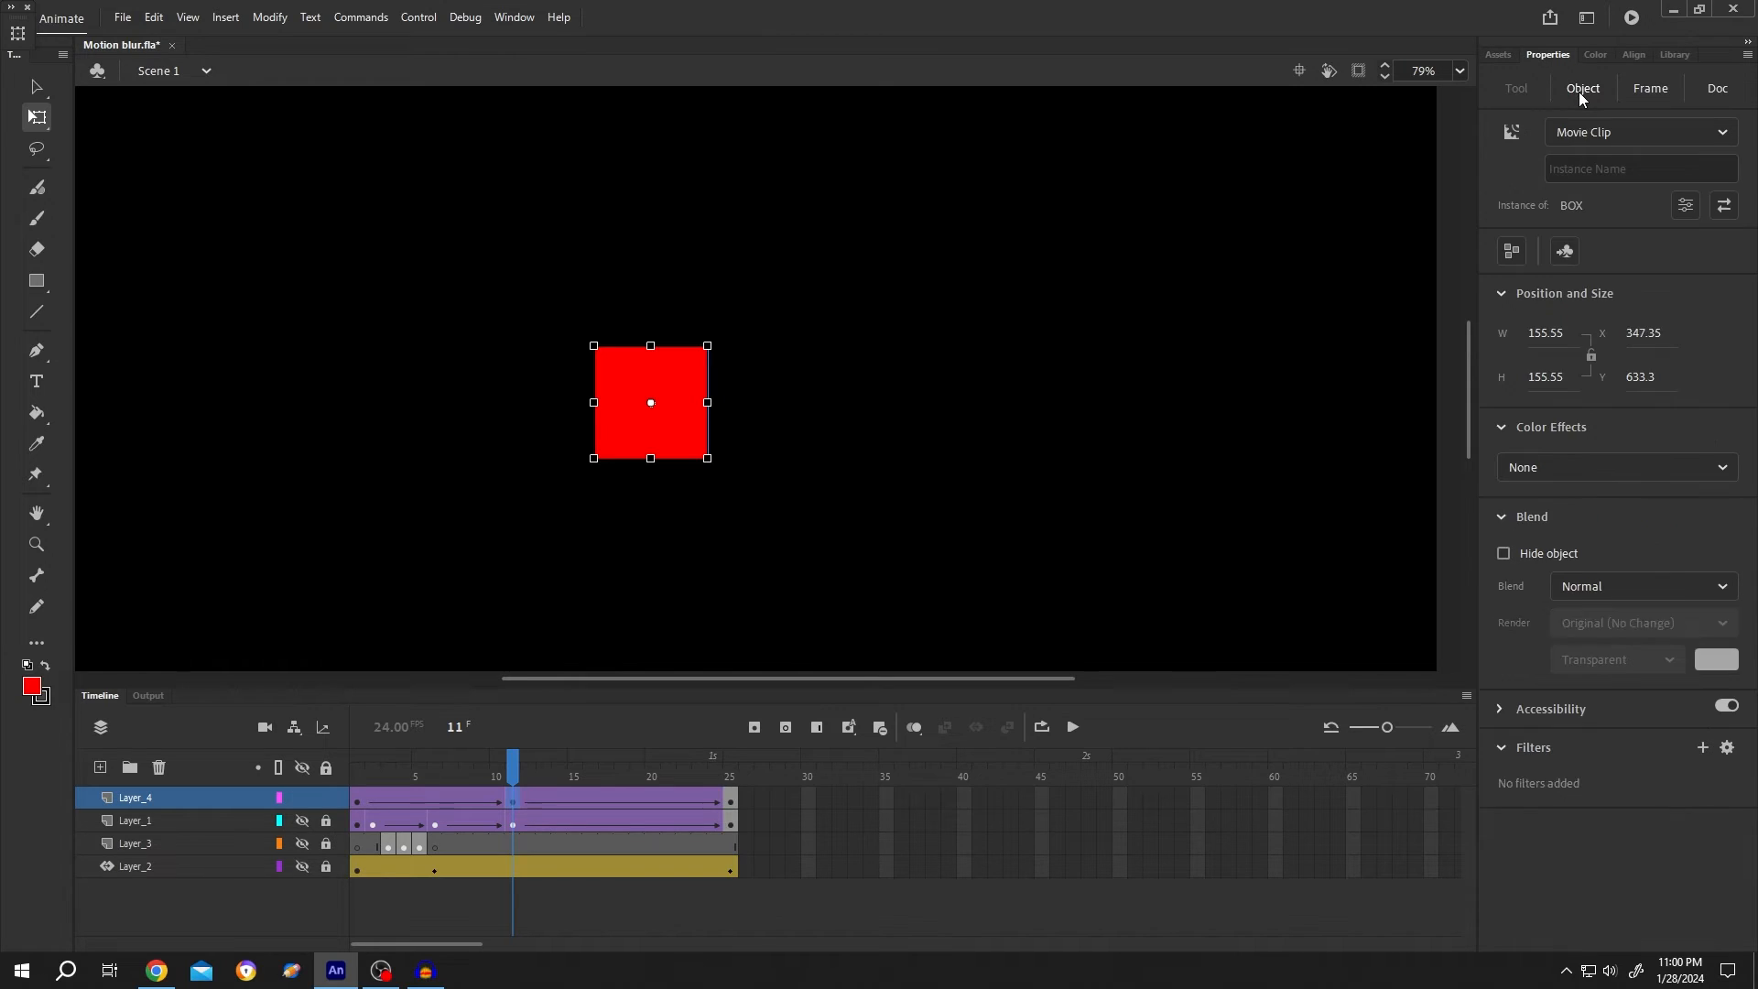
{"action": "left_click", "coordinate": [1701, 748]}
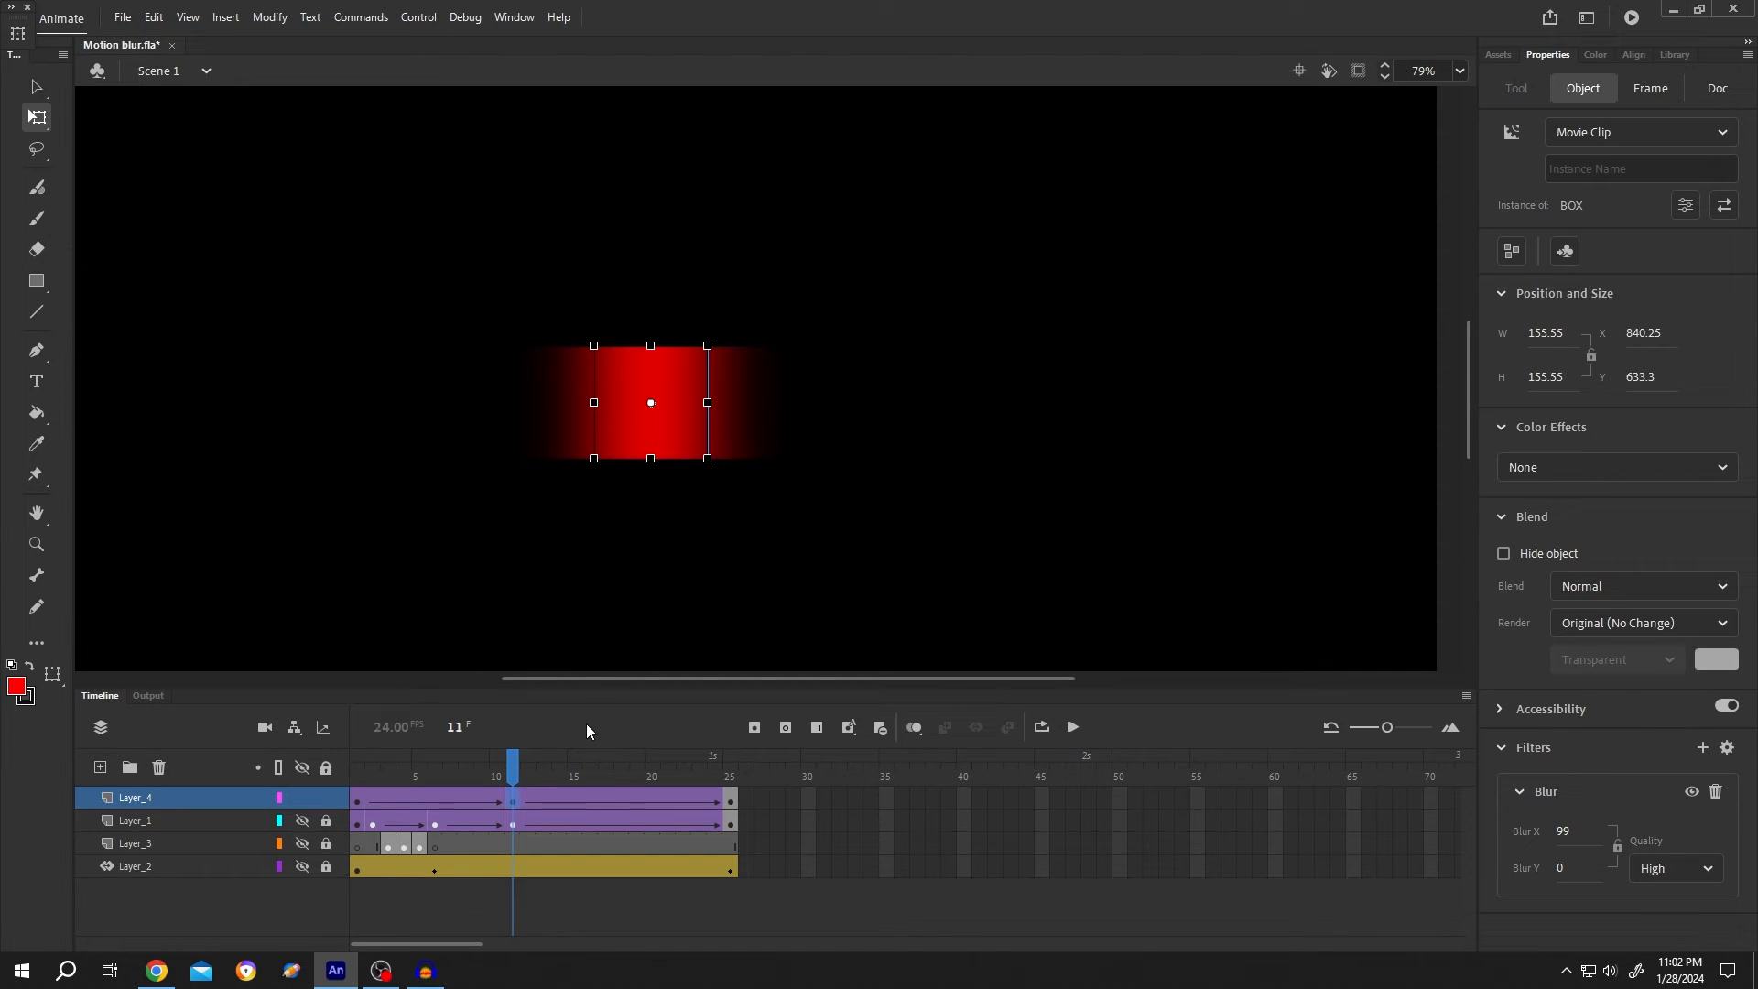
Step: Add a zero Blur filter to the square at frame 20, then return to frame 1
{"action": "left_click", "coordinate": [652, 765]}
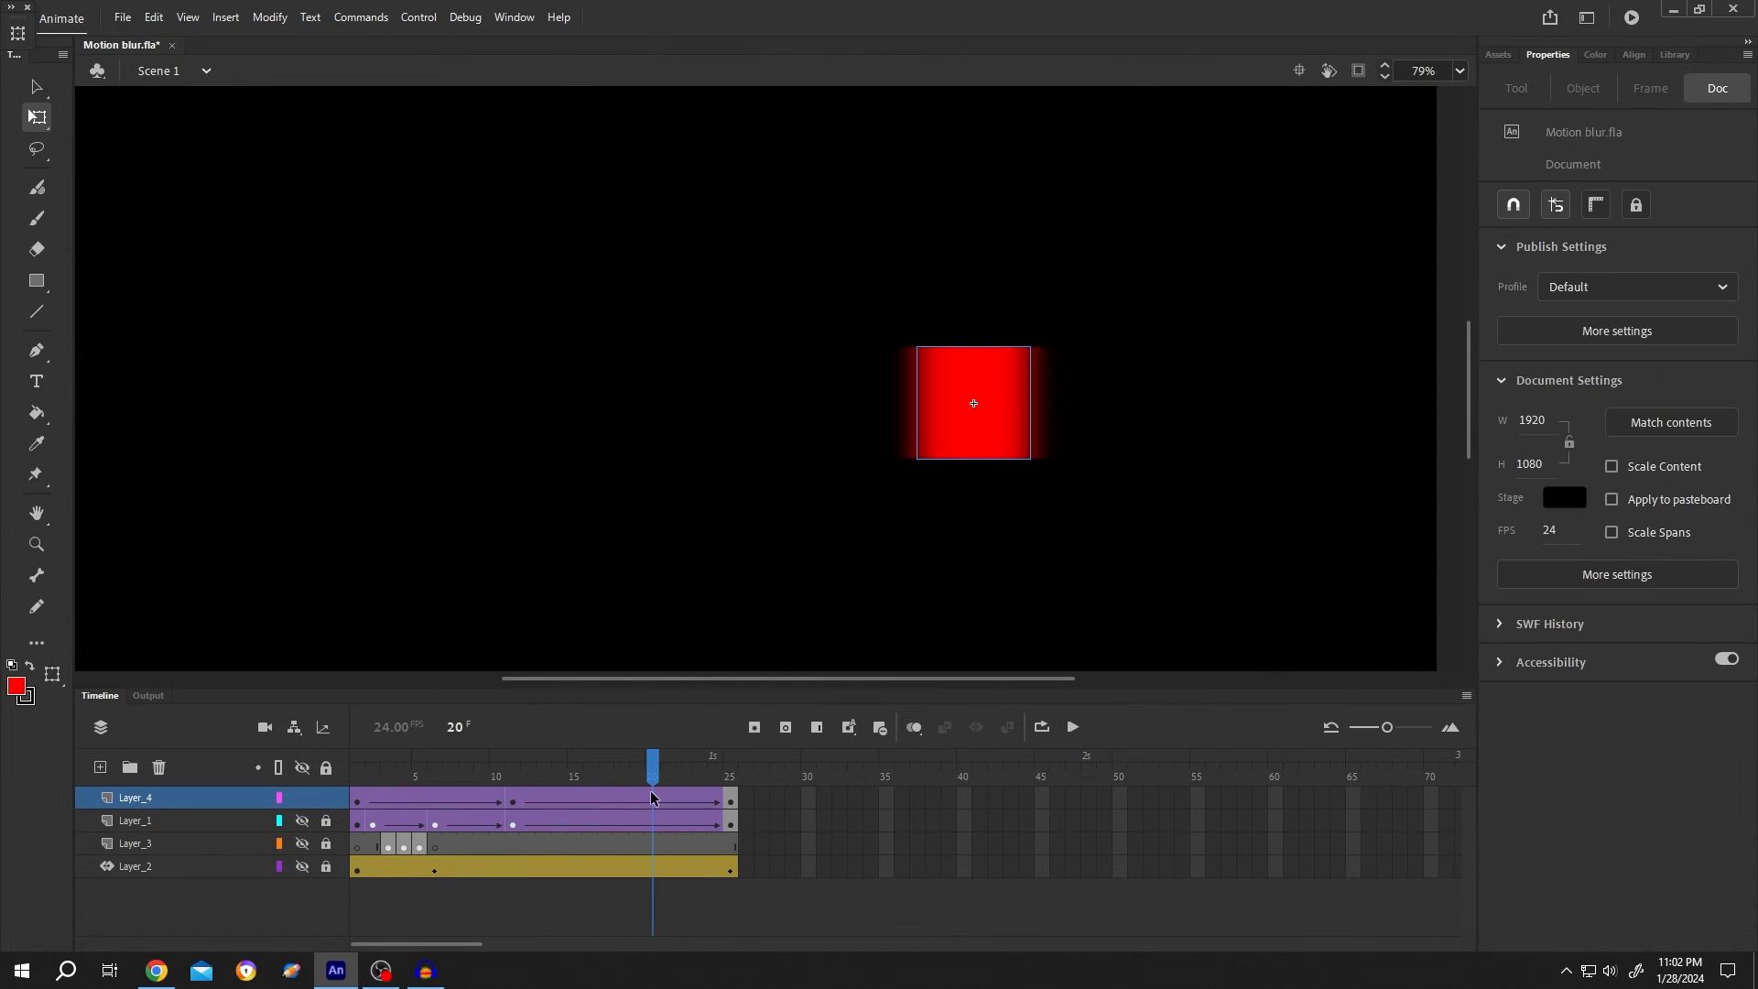
{"action": "left_click", "coordinate": [972, 403]}
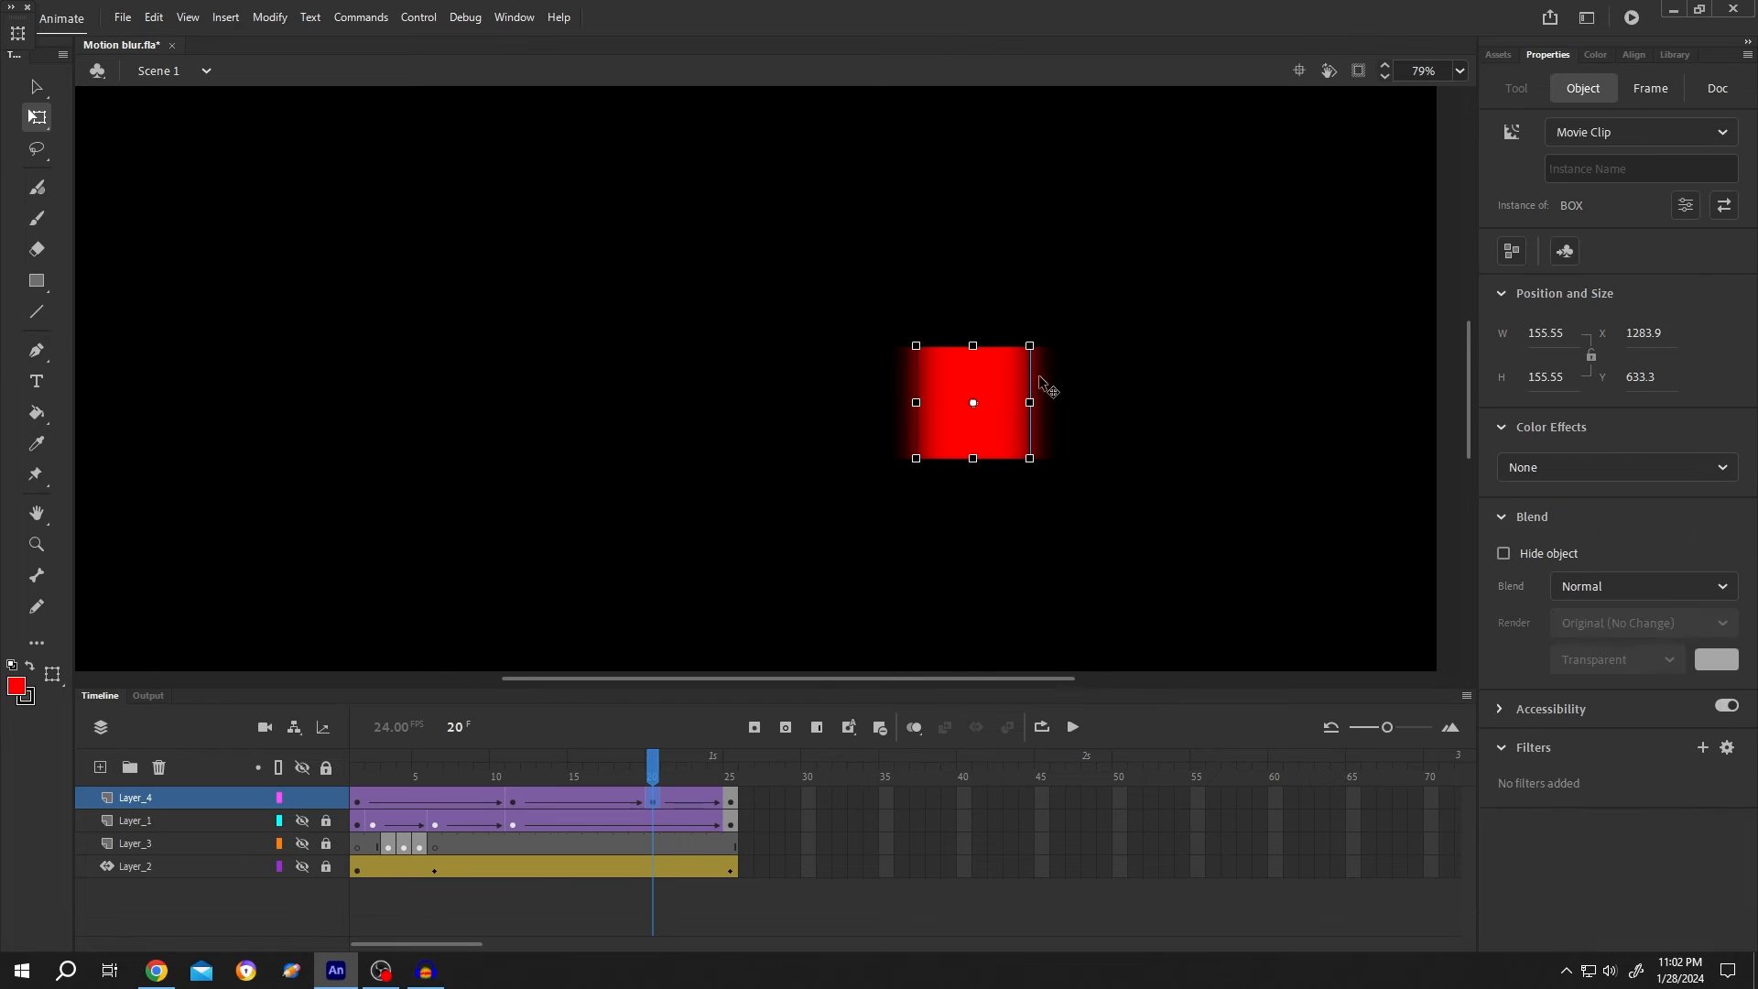
{"action": "left_click", "coordinate": [1703, 747]}
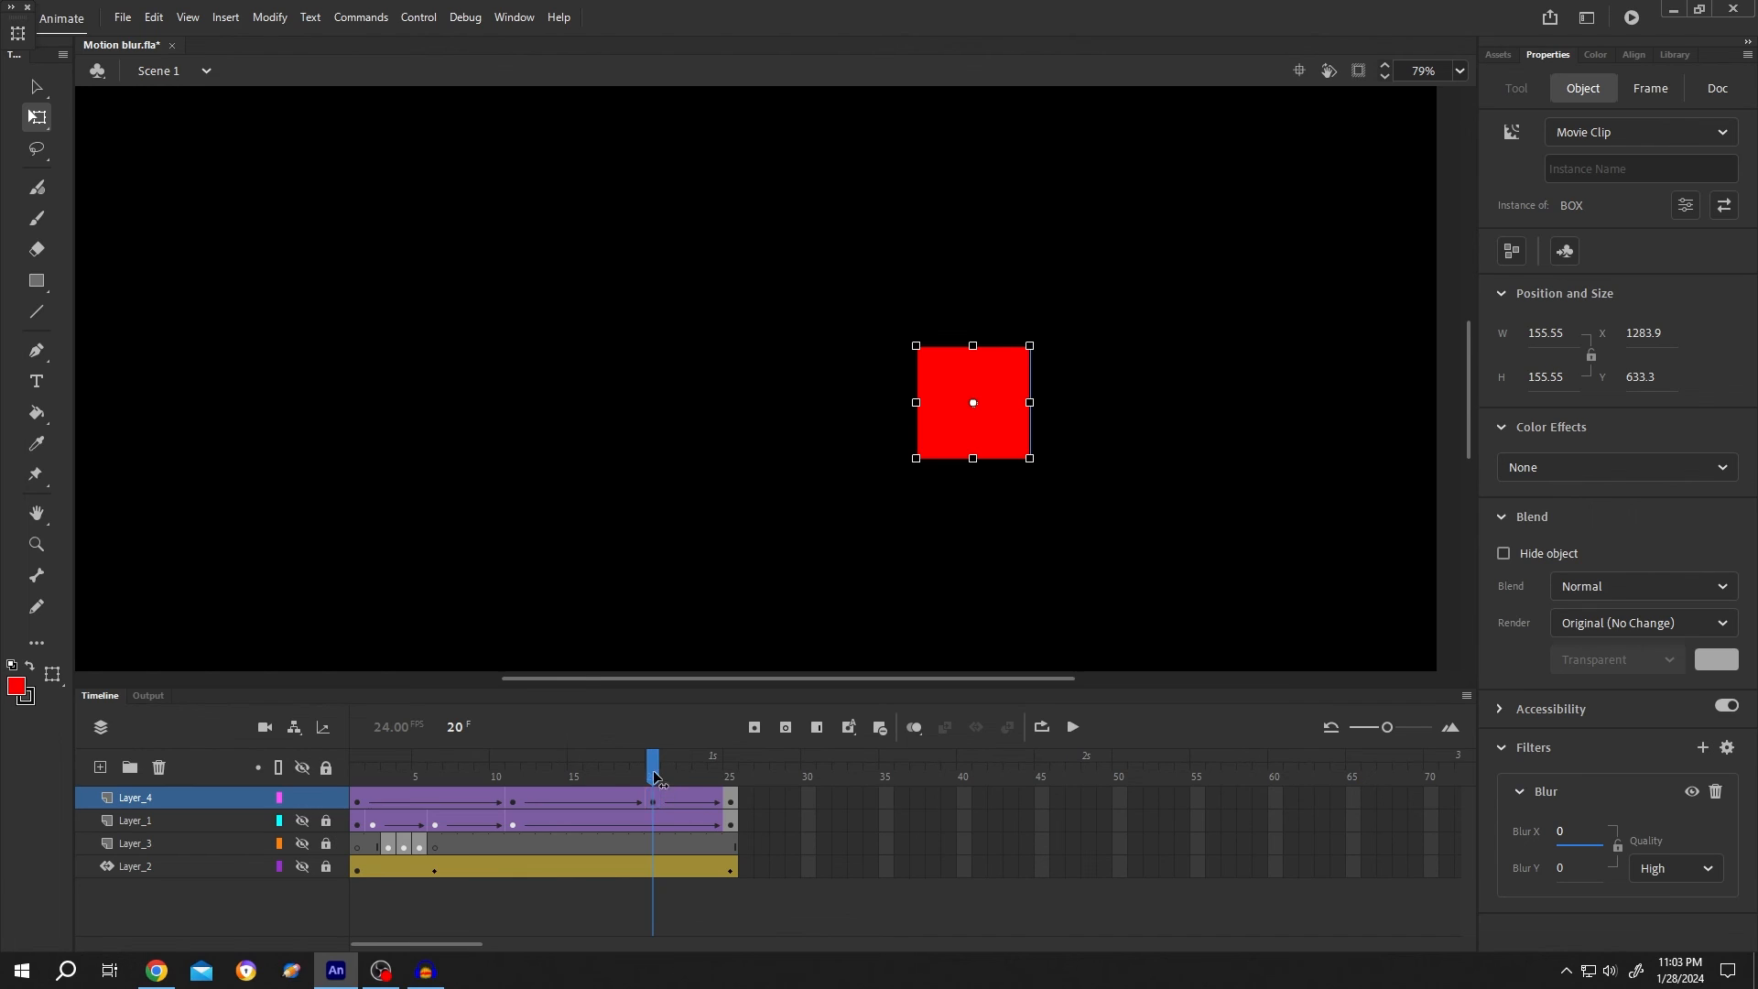
{"action": "left_click", "coordinate": [373, 756]}
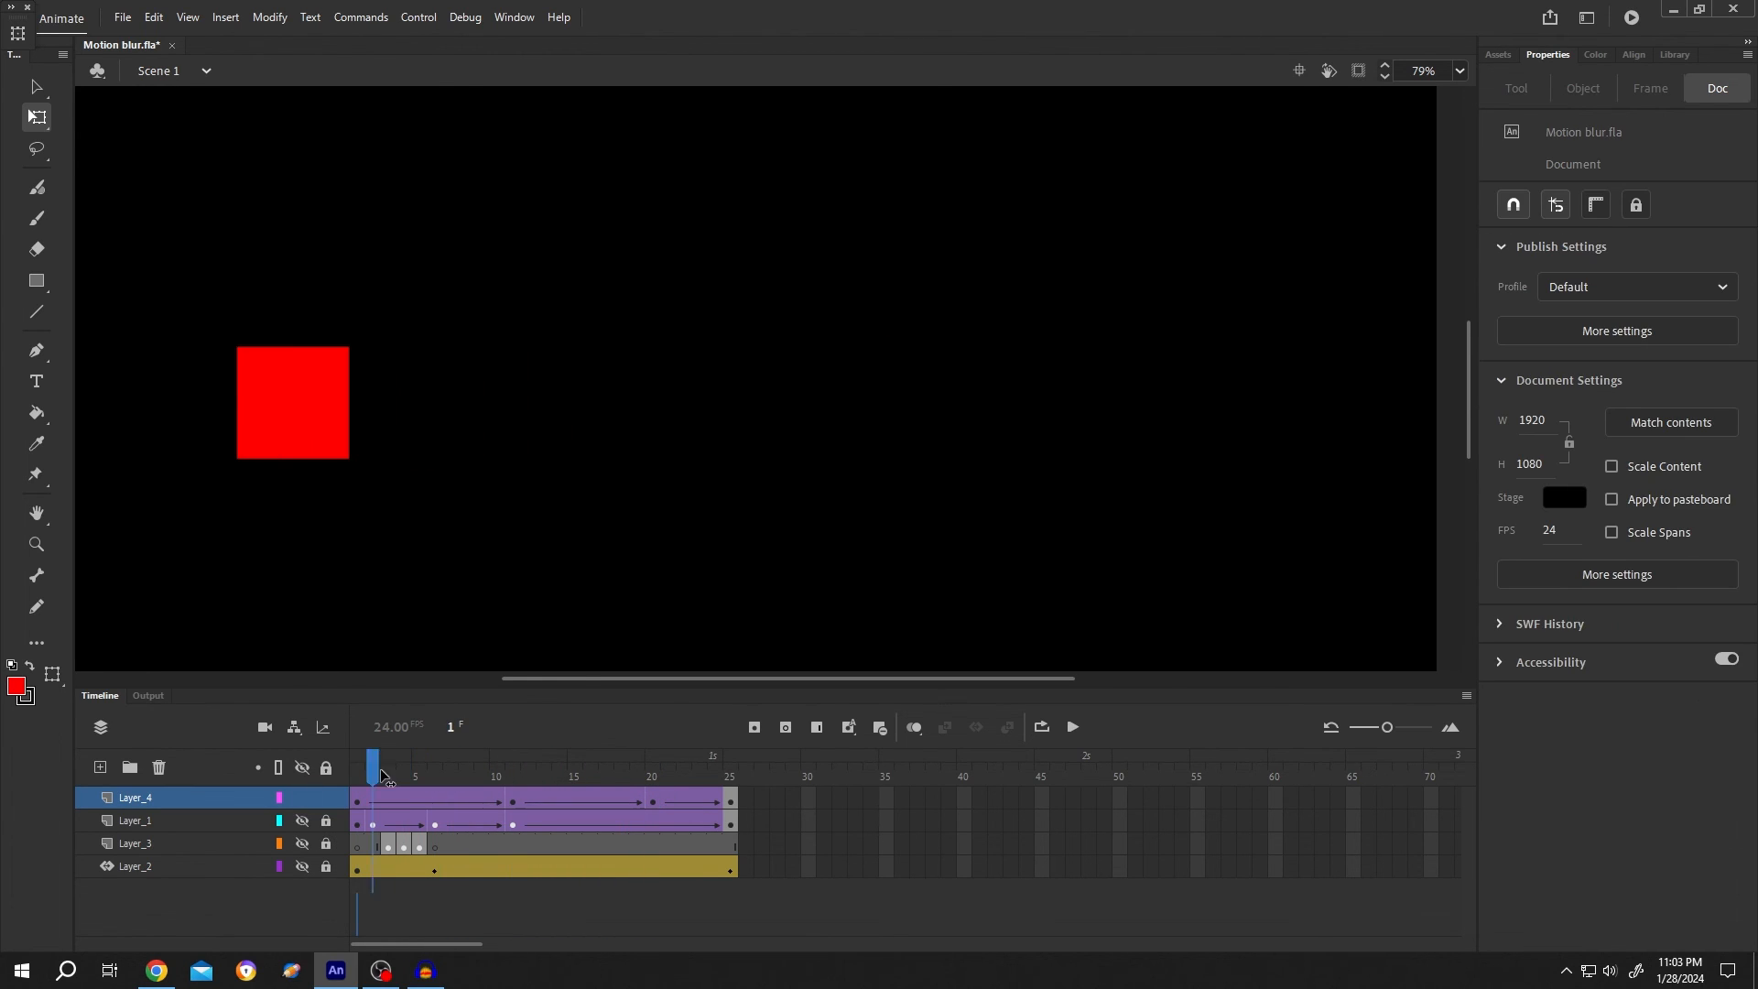
{"action": "left_click", "coordinate": [359, 762]}
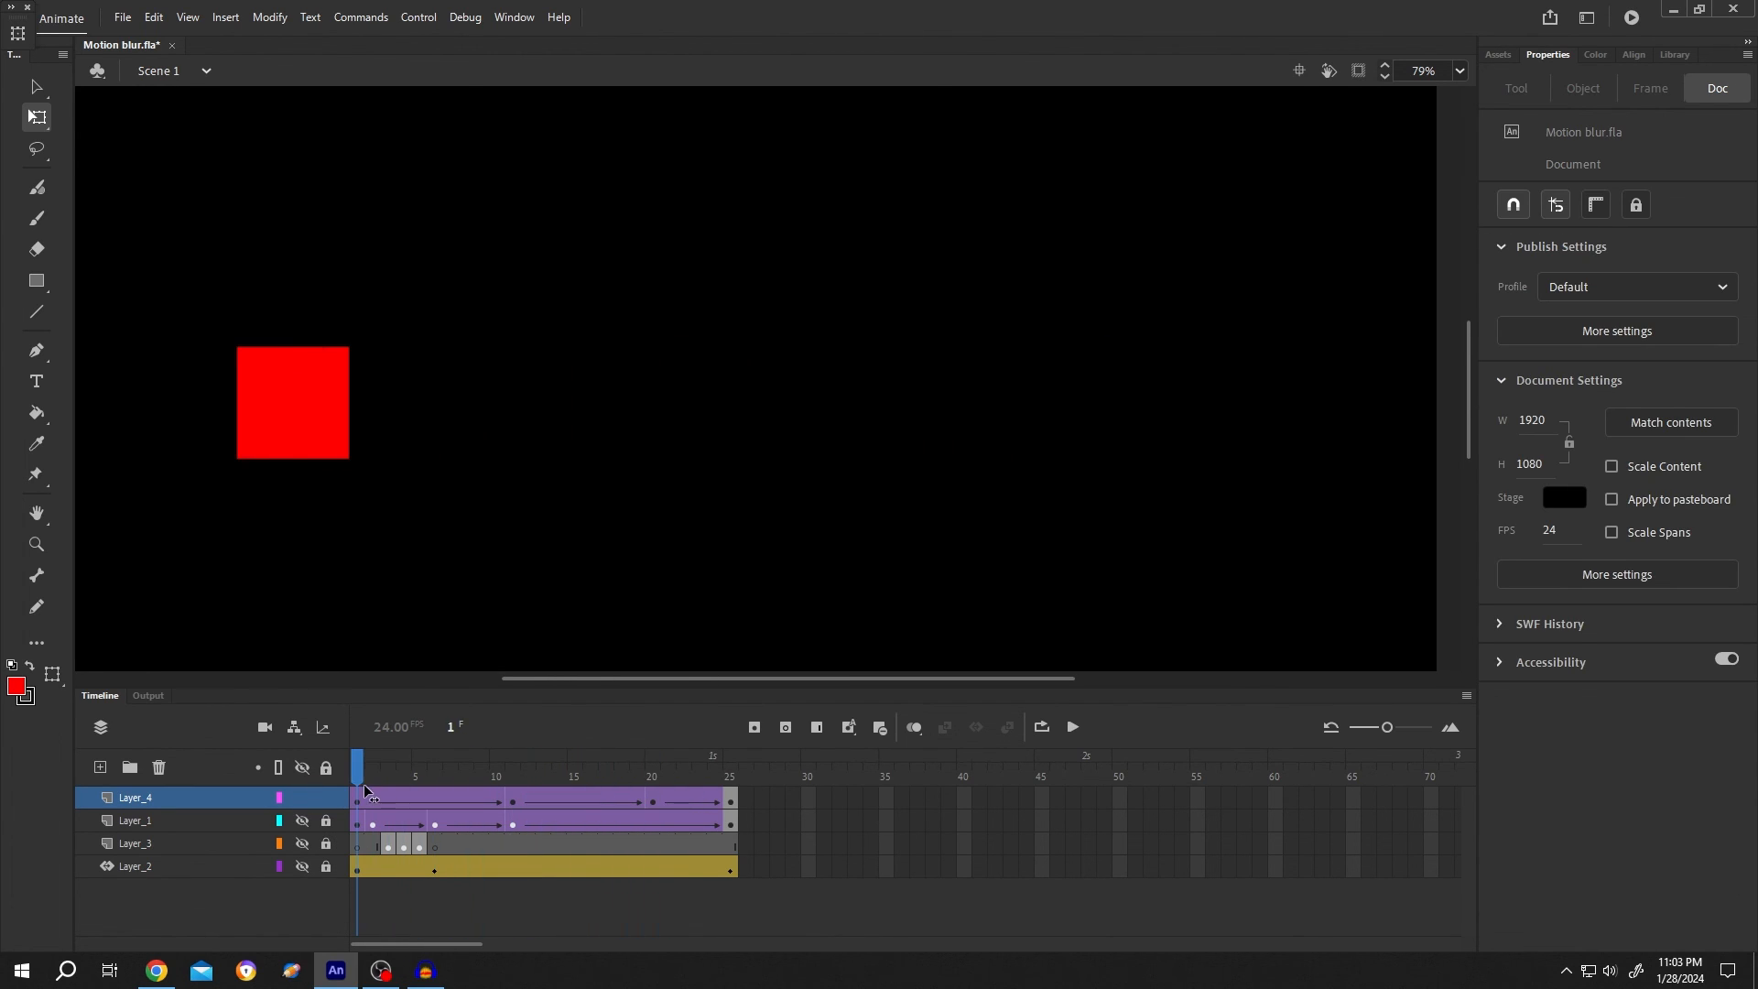